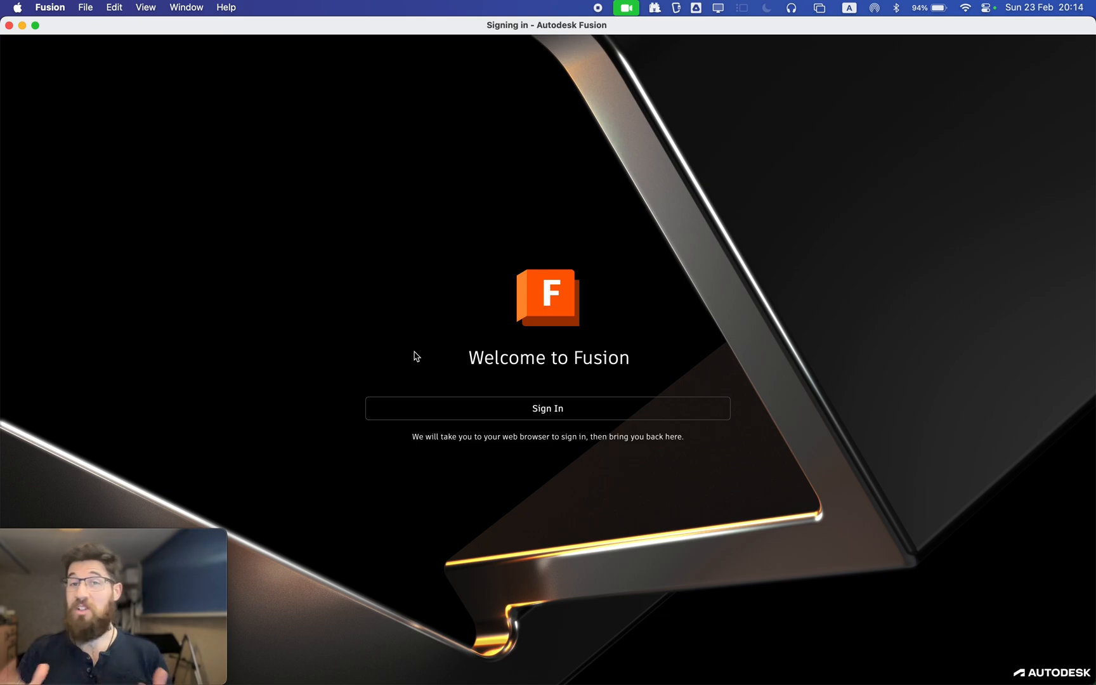
mouse_move(449, 430)
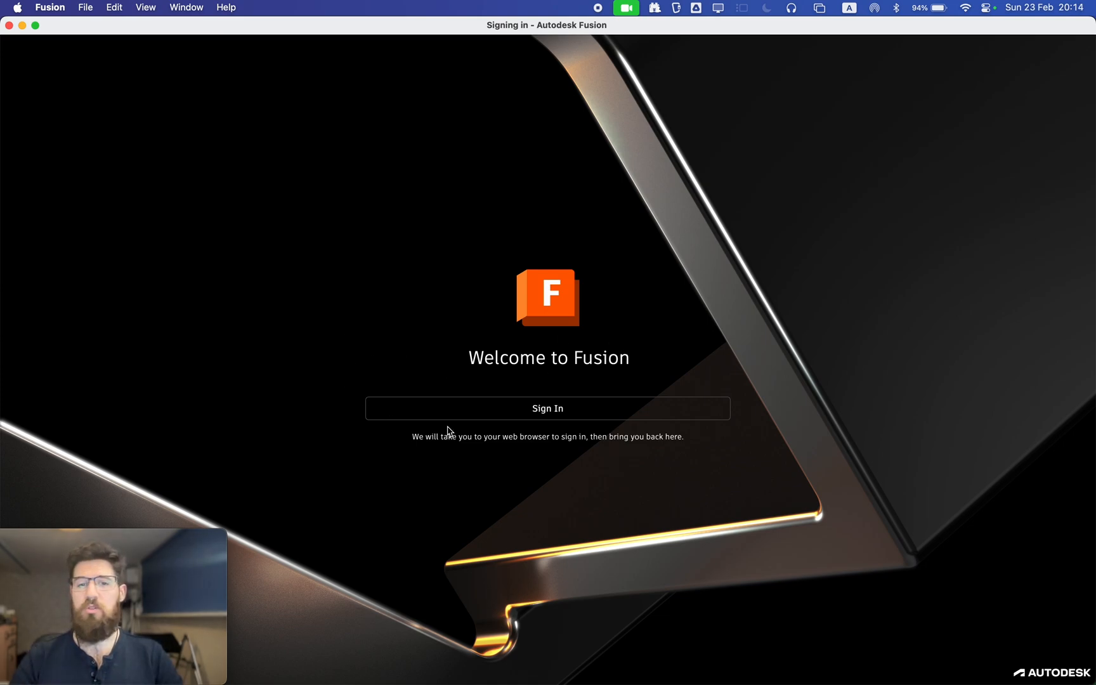
- Start Fusion sign-in from the welcome screen through the web browser
left_click(547, 408)
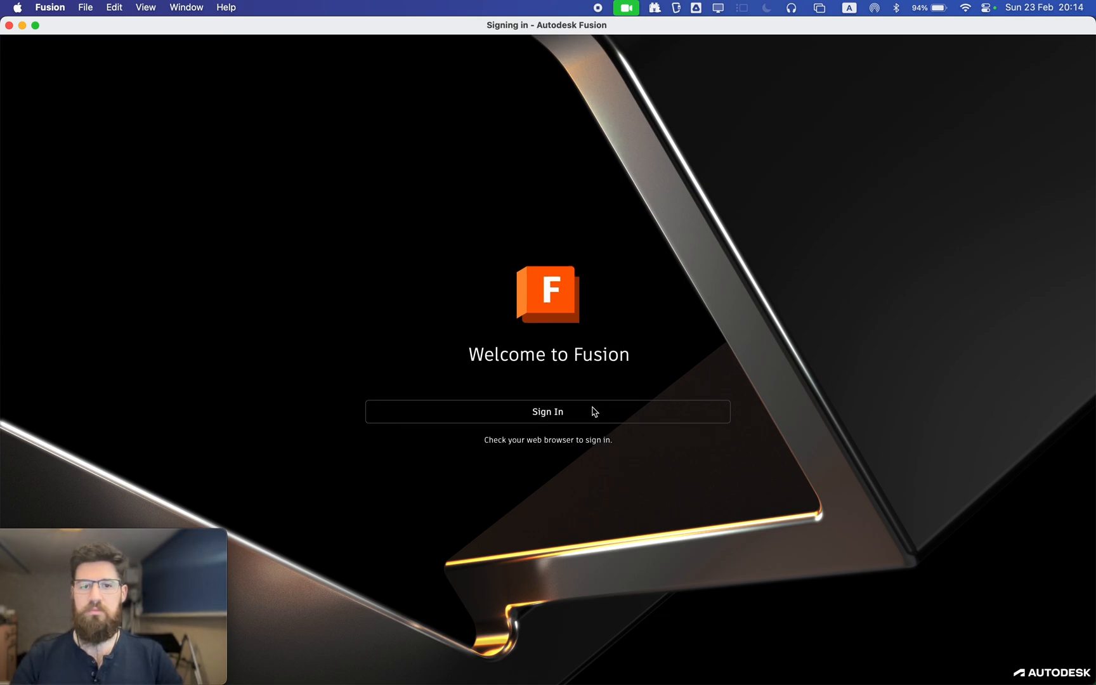
- Finish Autodesk sign-in in Chrome, always allowing links to open Autodesk Identity Manager
left_click(547, 411)
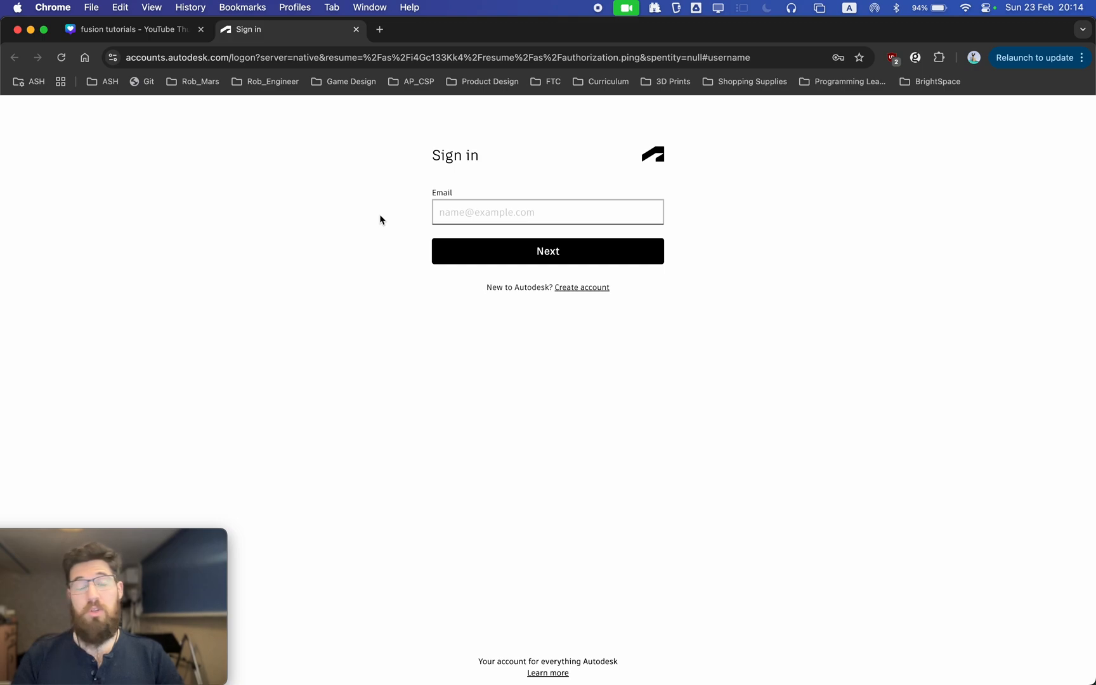
mouse_move(423, 275)
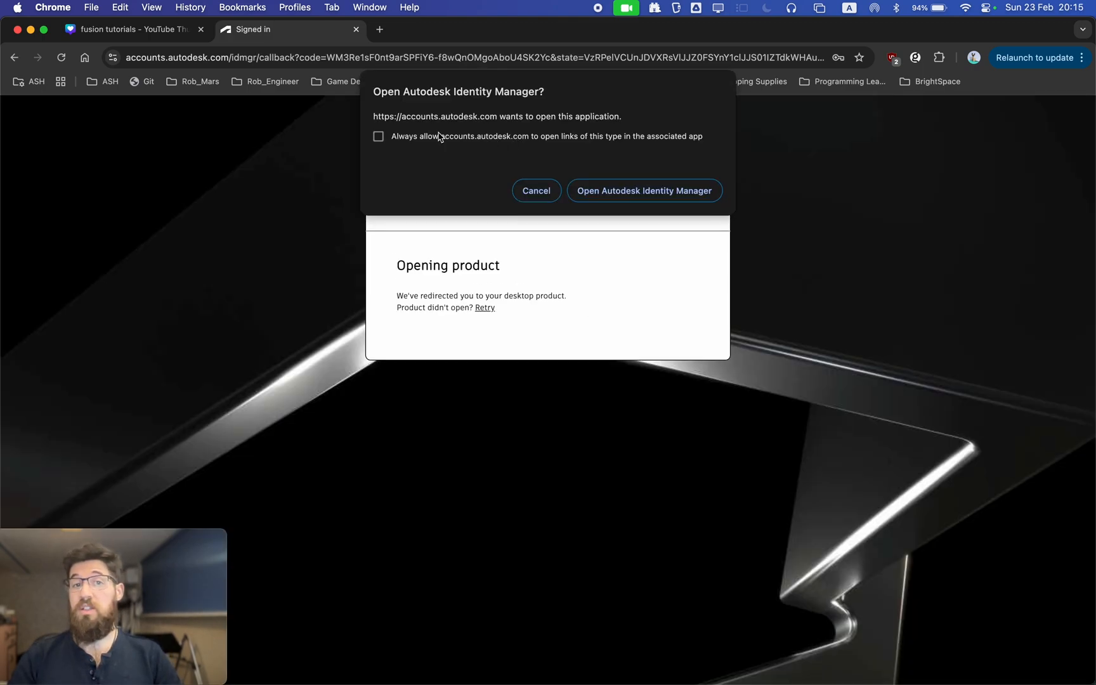
mouse_move(439, 146)
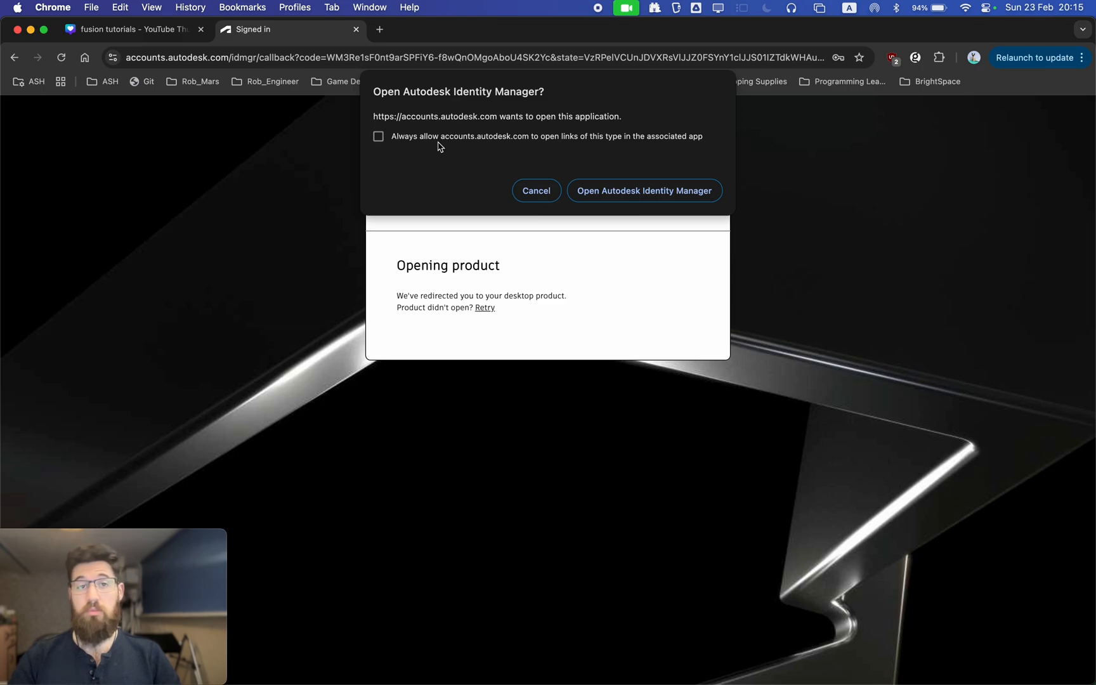
left_click(378, 136)
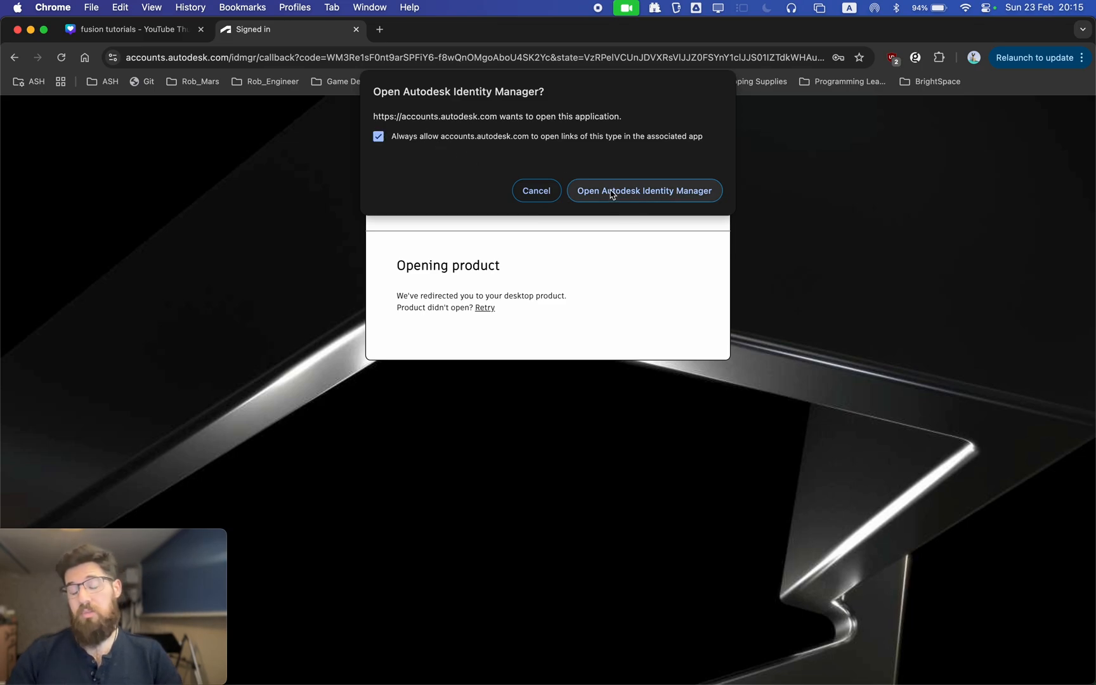
left_click(644, 190)
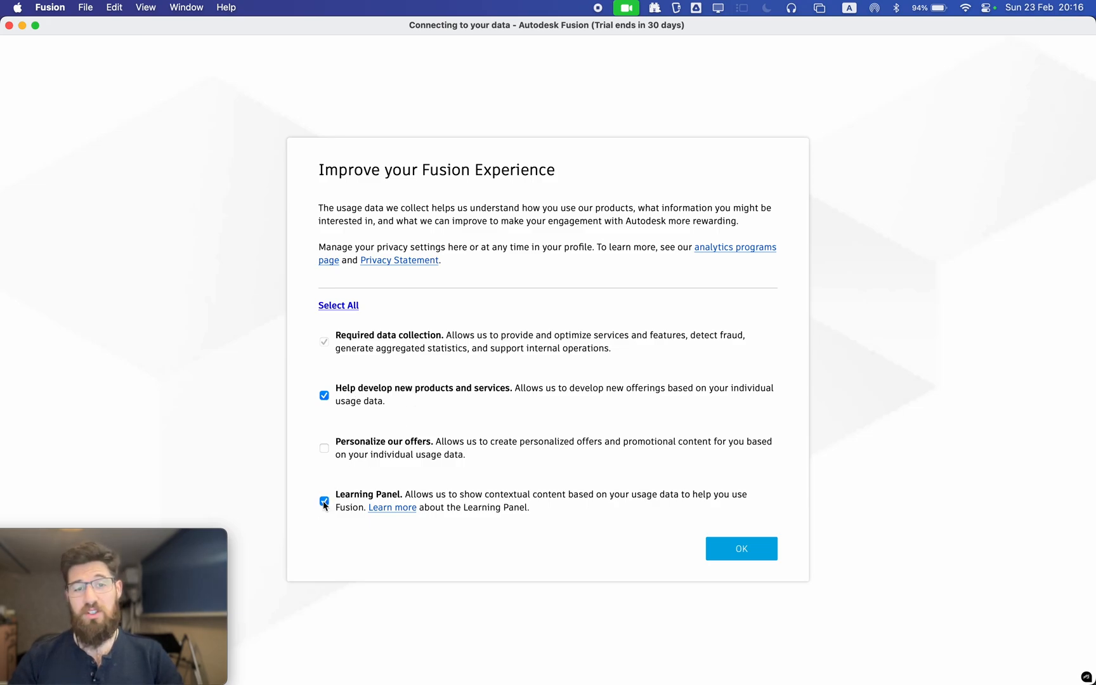
- Turn off Learning Panel data sharing and confirm the usage-data preferences
left_click(324, 501)
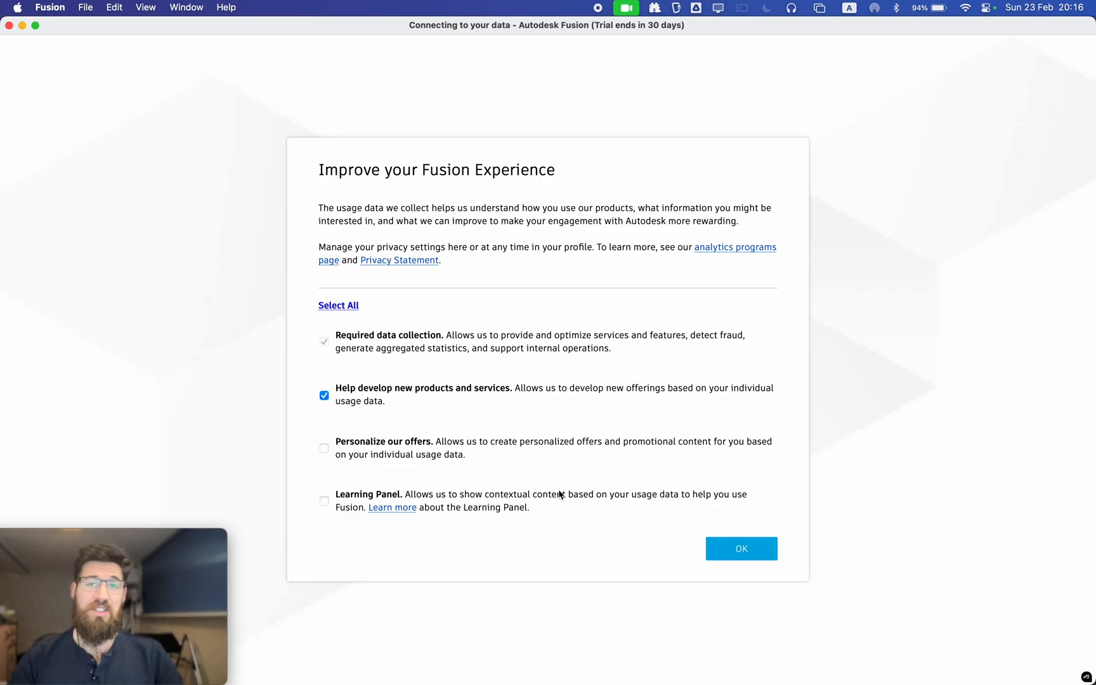
mouse_move(515, 506)
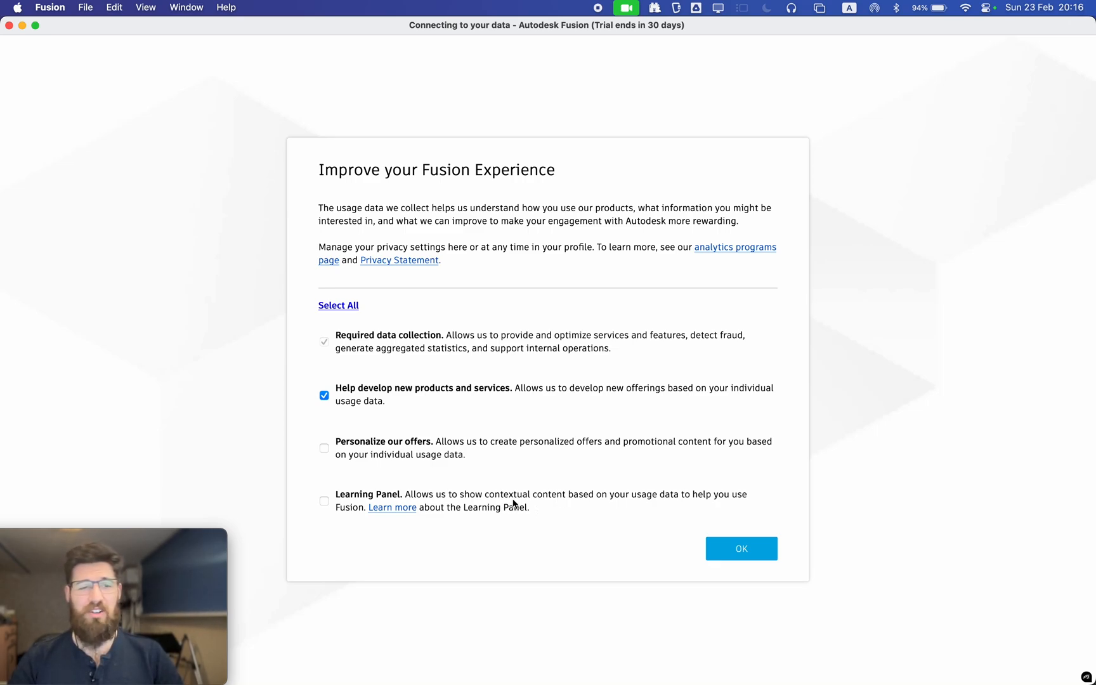
mouse_move(532, 513)
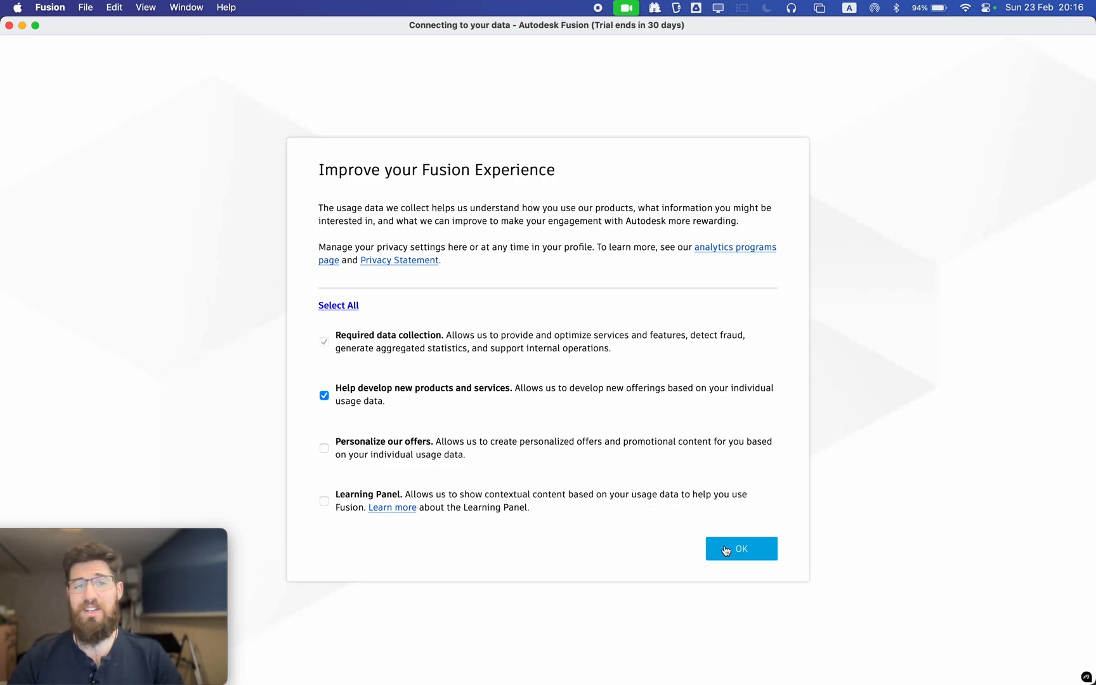
left_click(740, 549)
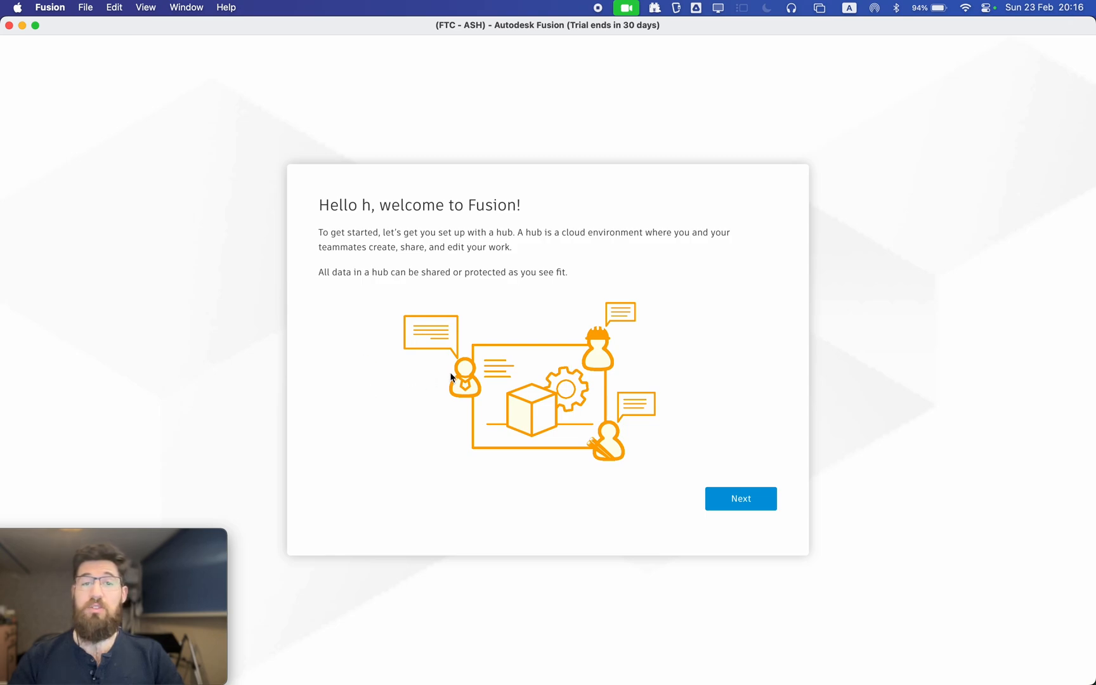
mouse_move(504, 374)
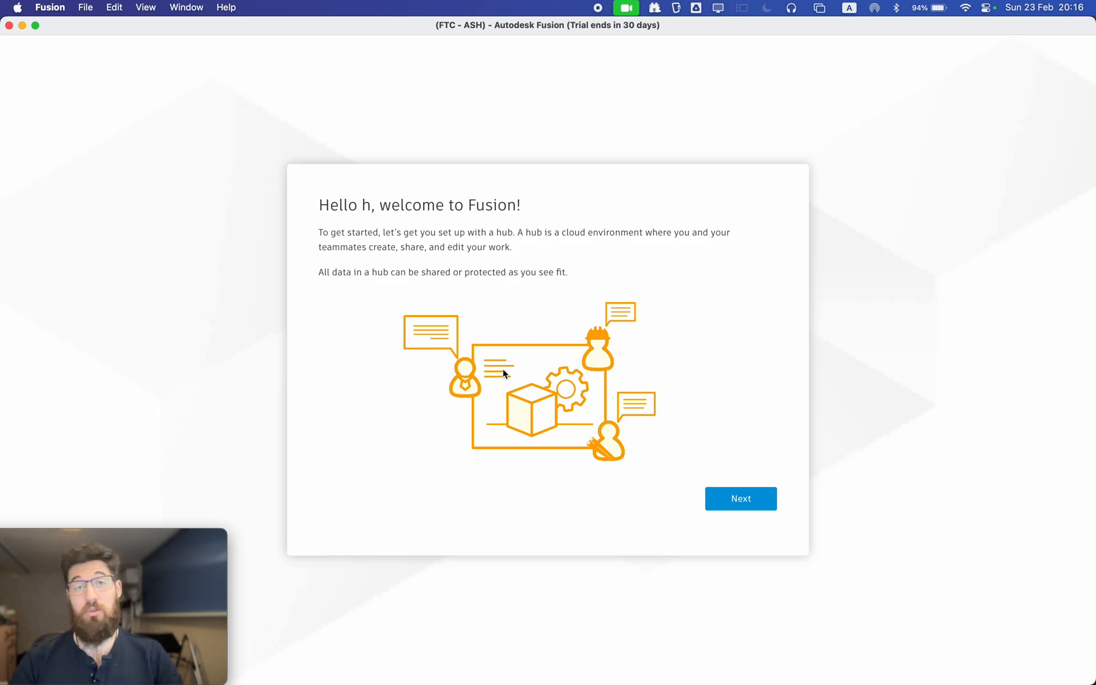
mouse_move(485, 378)
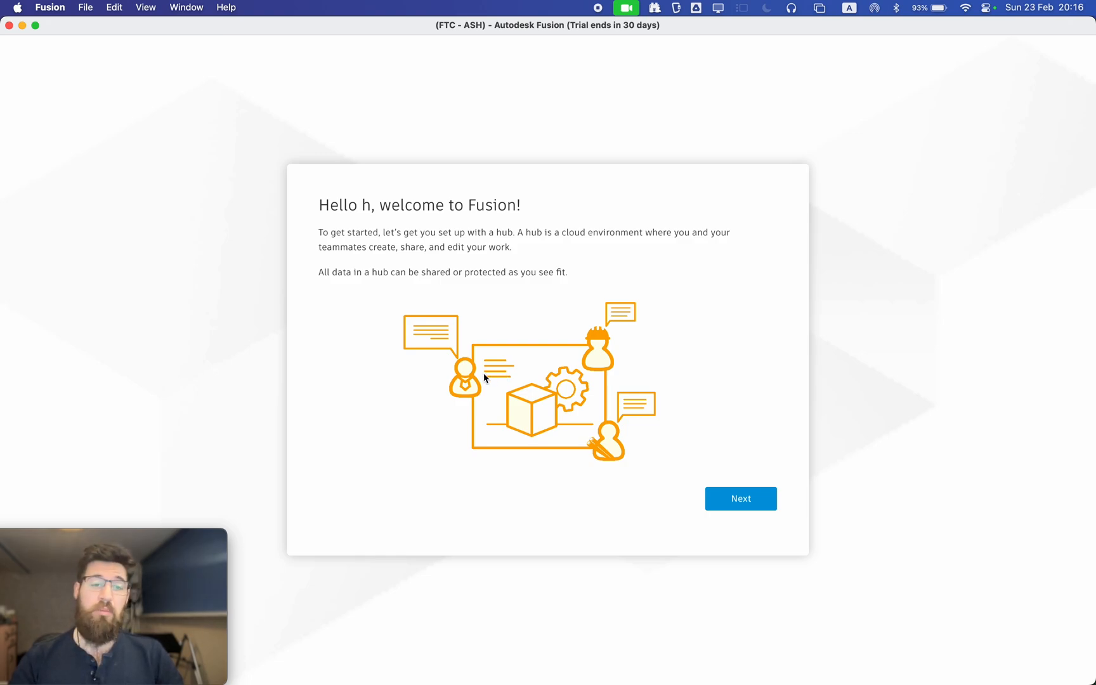
mouse_move(603, 420)
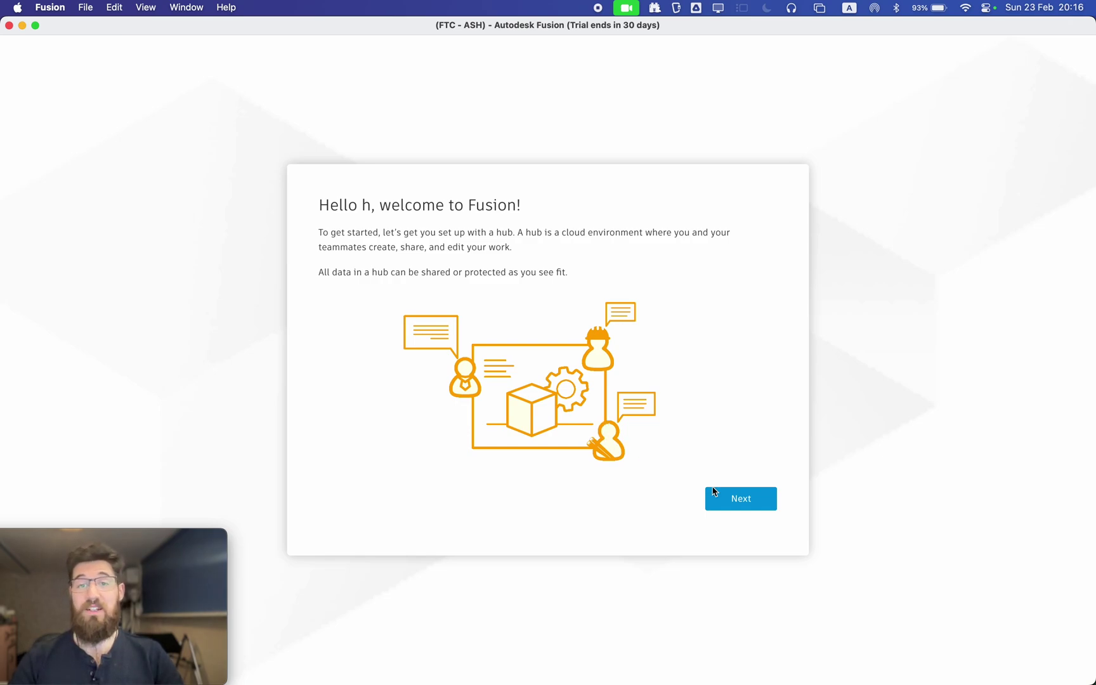
- Create a new hub named 'Mr. Pratt' with discovery by others disallowed
left_click(741, 499)
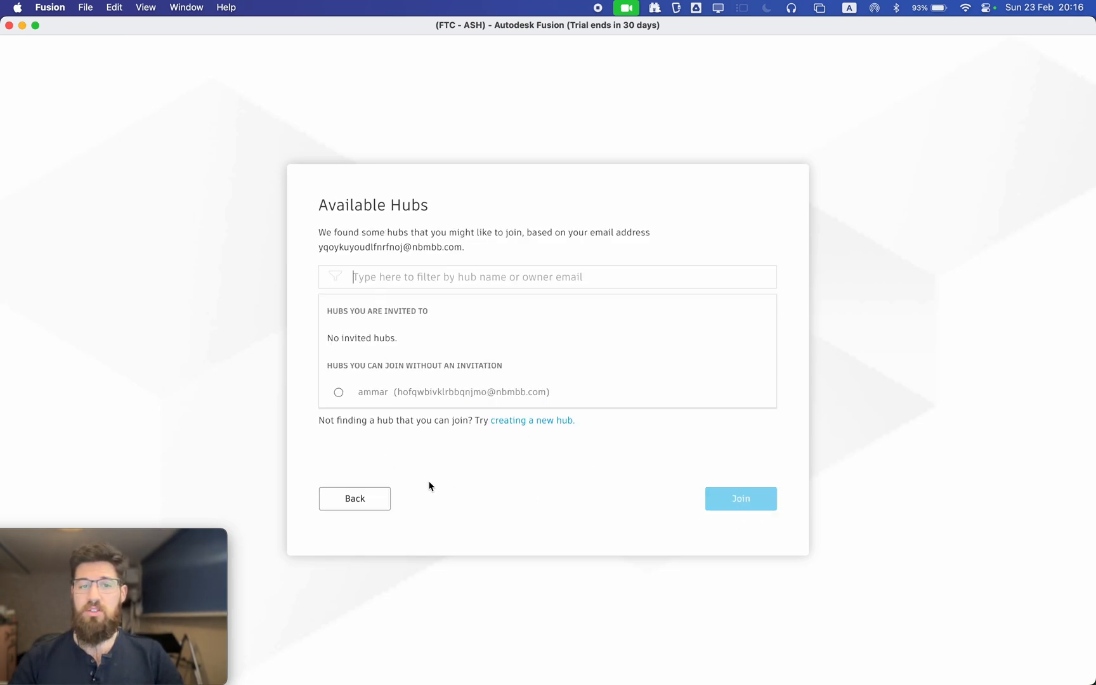
mouse_move(484, 428)
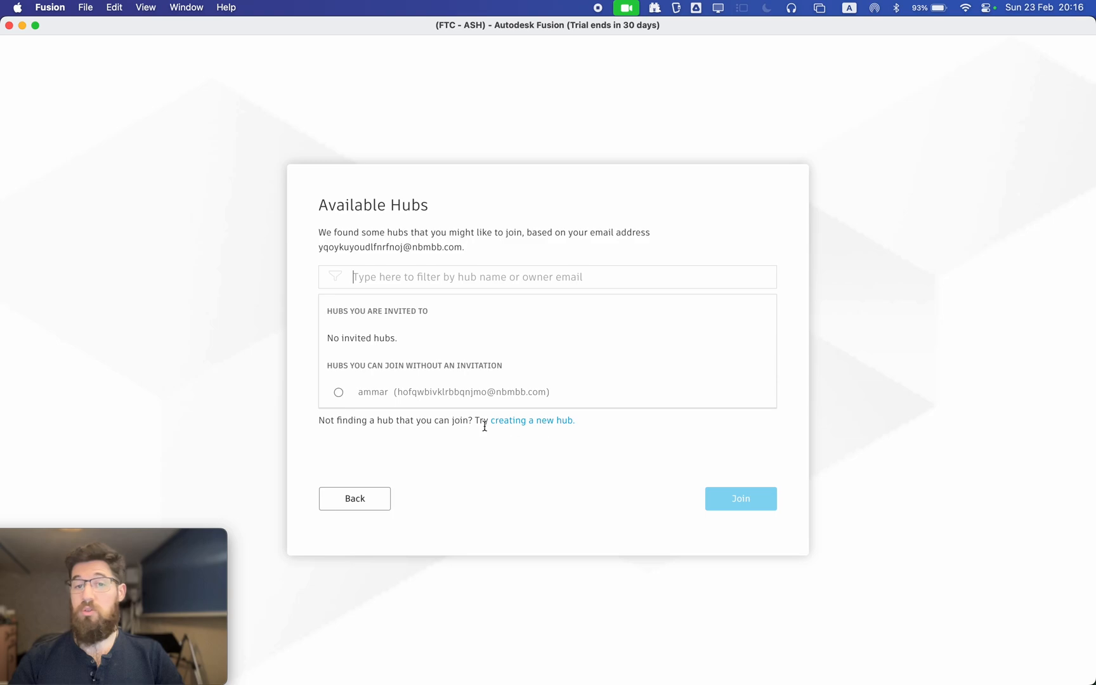
mouse_move(532, 421)
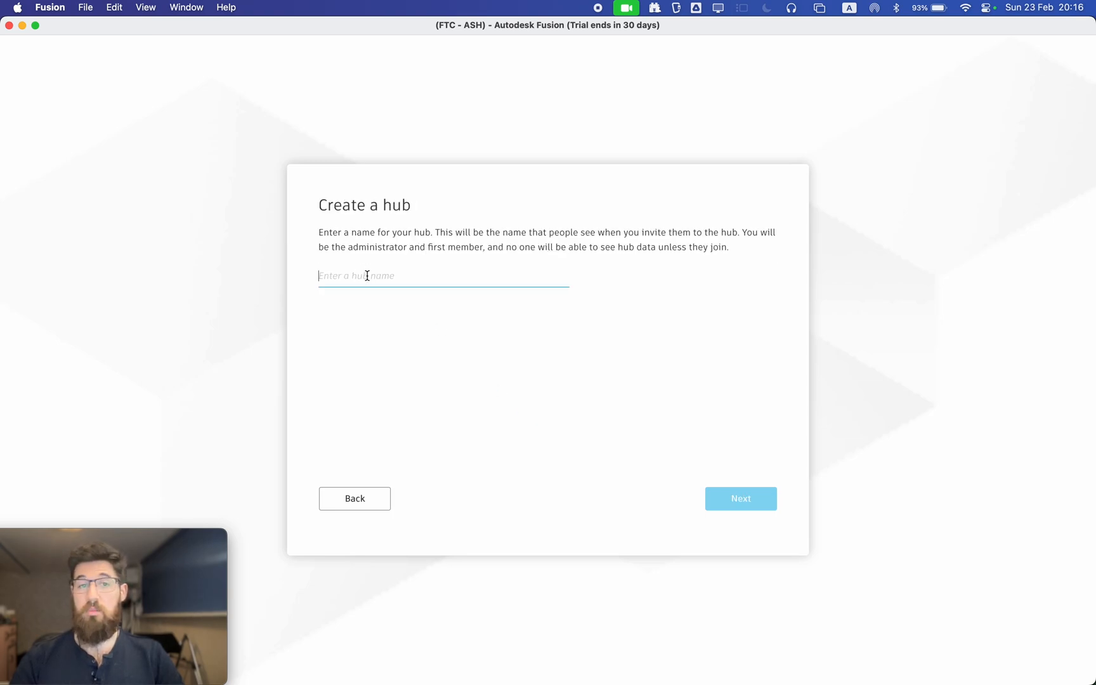
type("Mr. Pratt")
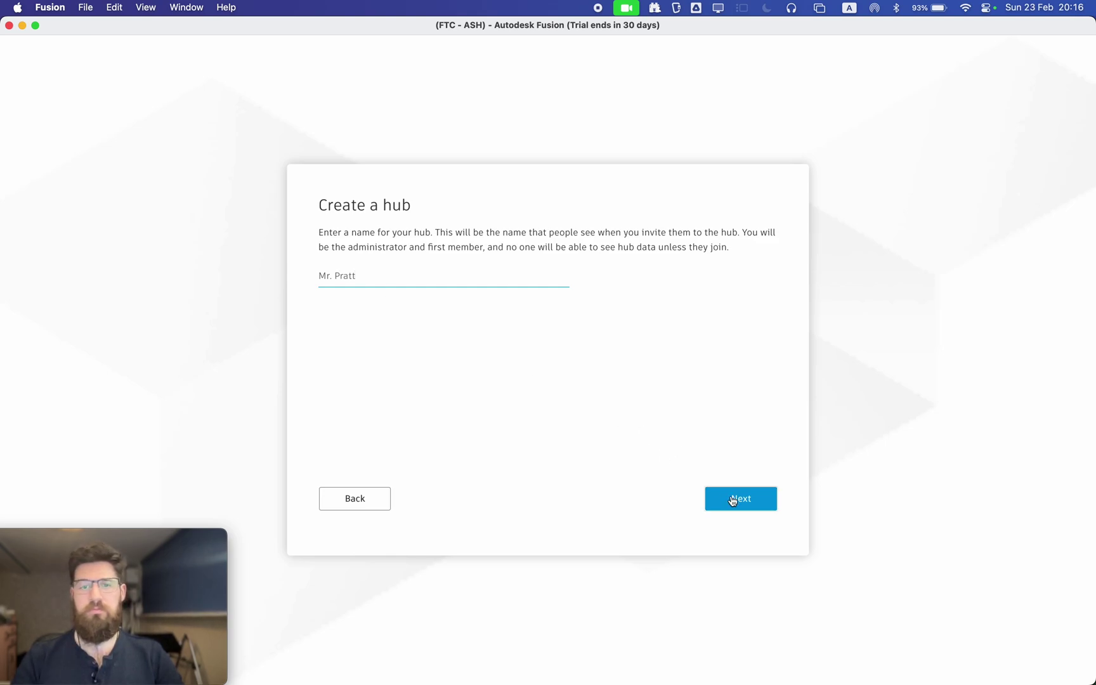
left_click(740, 498)
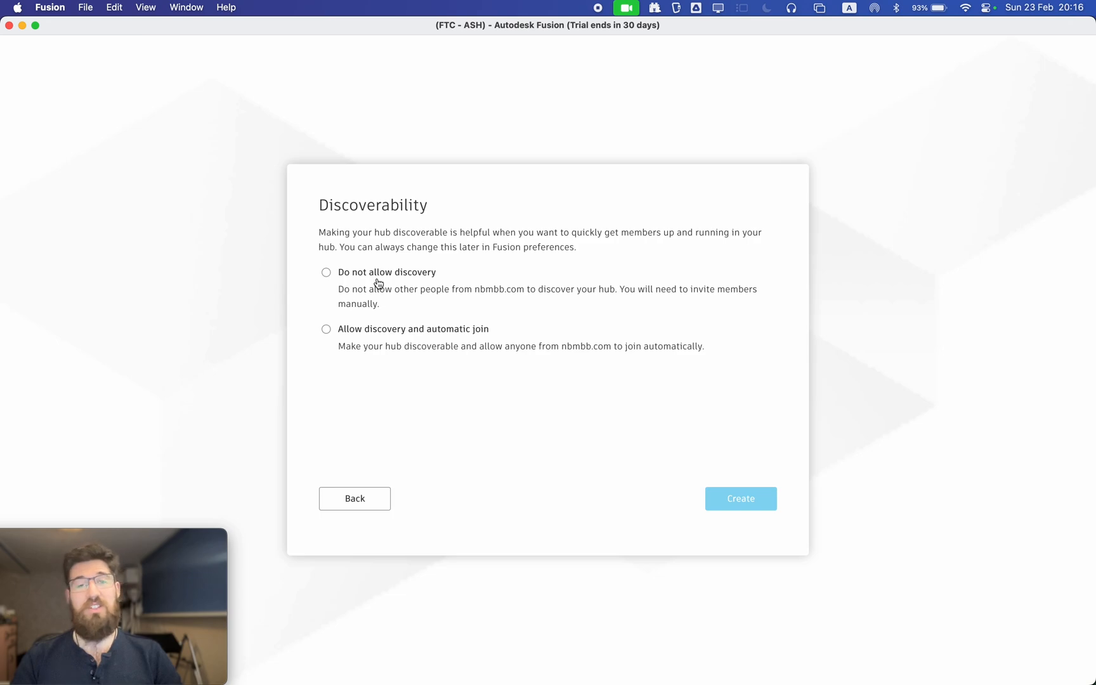
left_click(326, 272)
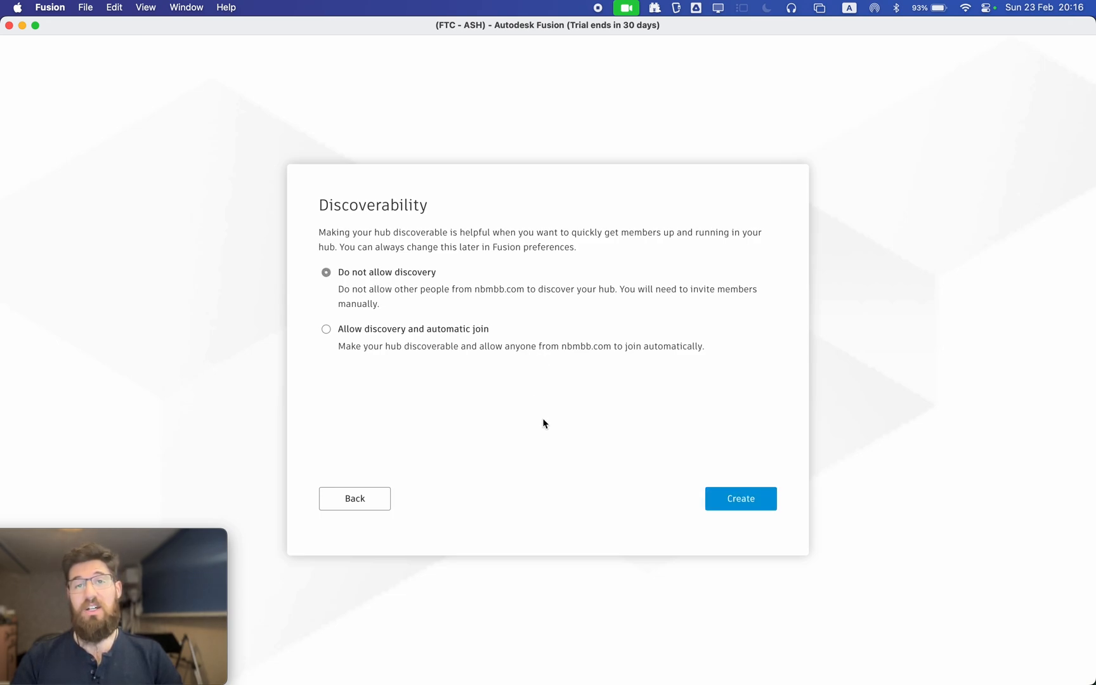
mouse_move(549, 418)
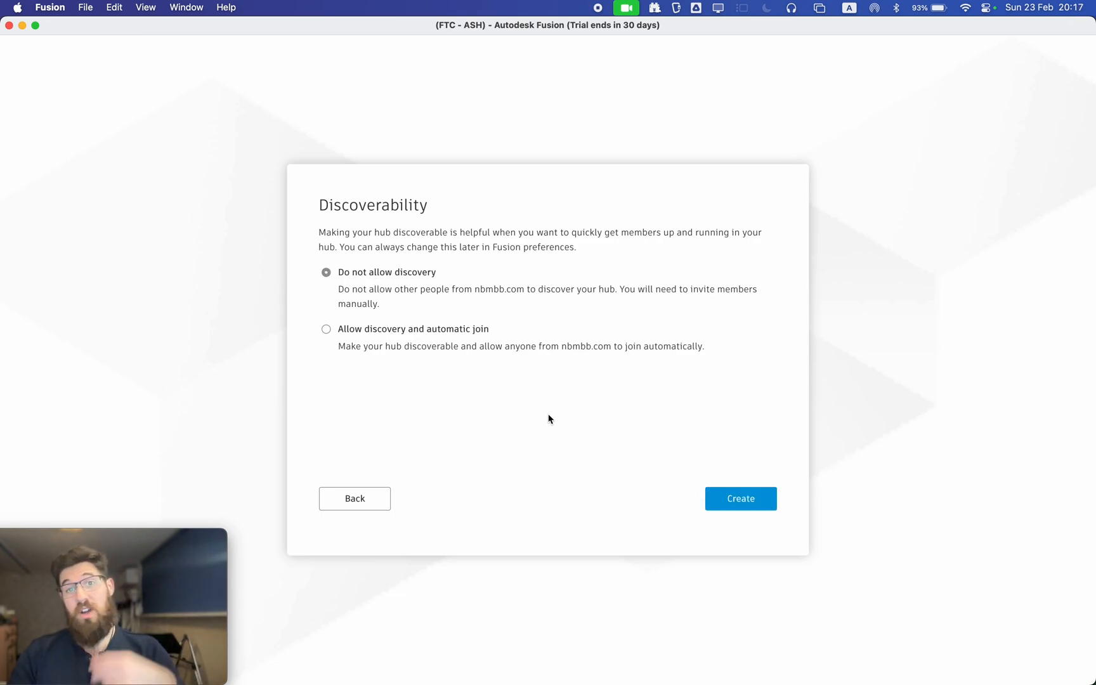
mouse_move(740, 504)
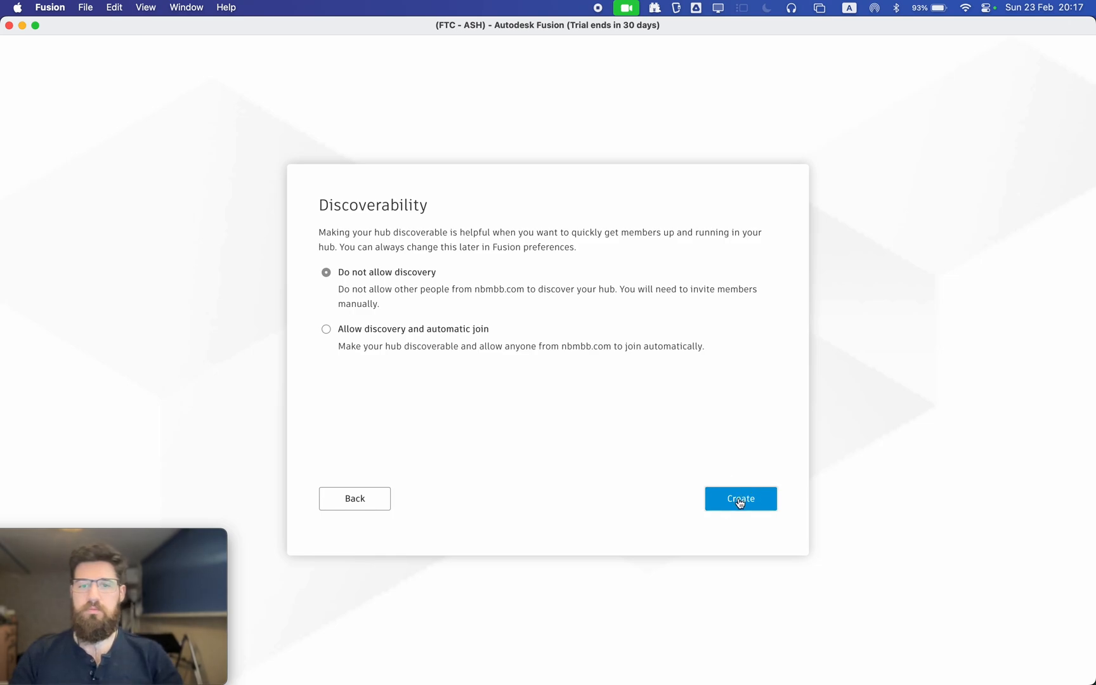
left_click(740, 499)
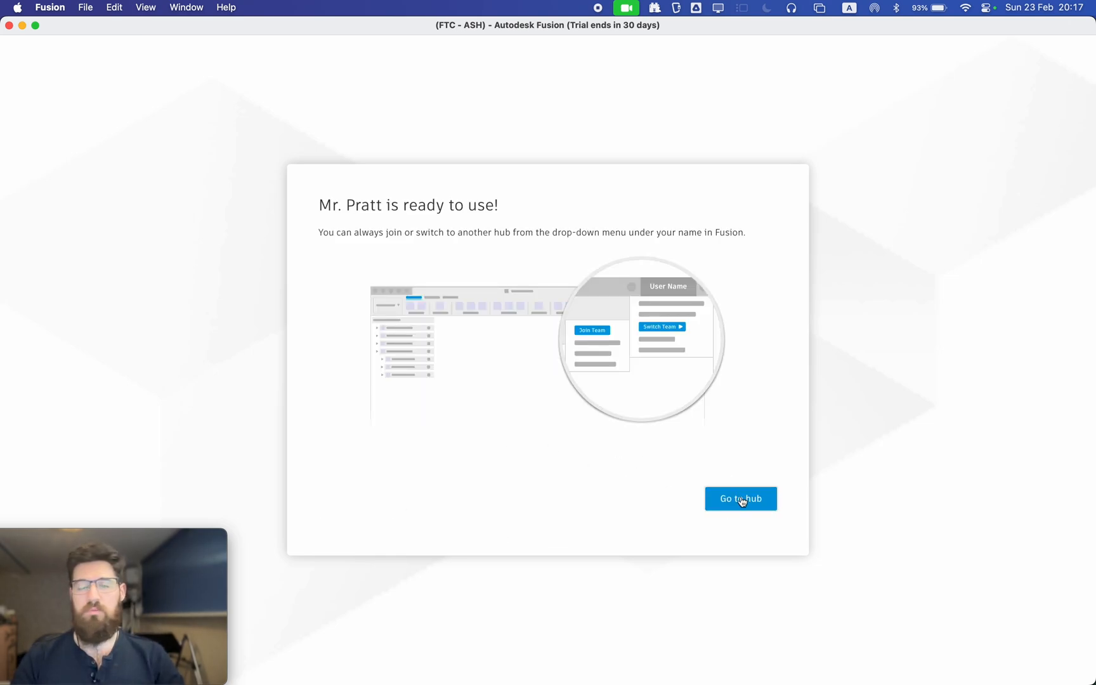
- Enter the Mr. Pratt hub and choose Design as the My Fusion focus
left_click(741, 498)
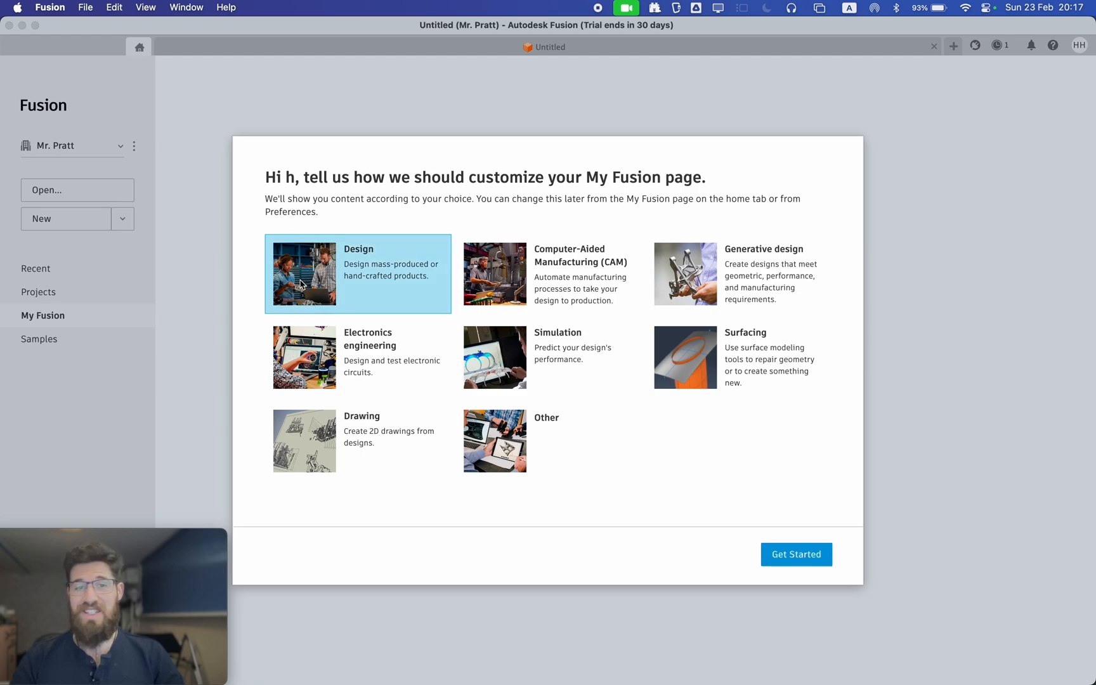
mouse_move(625, 457)
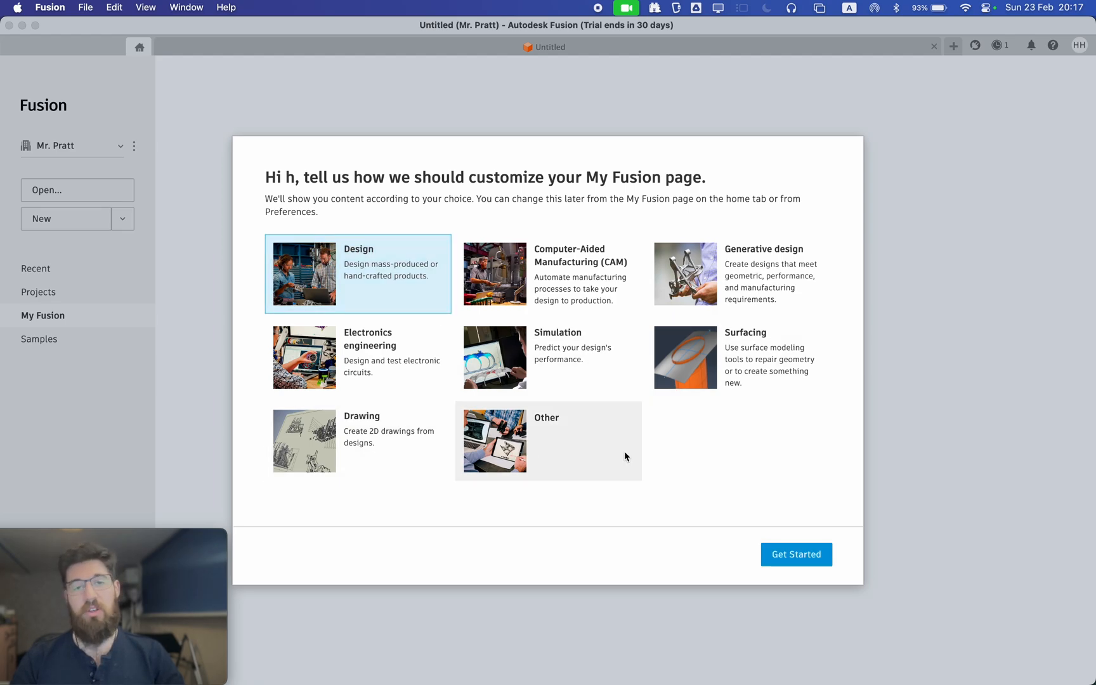
mouse_move(779, 558)
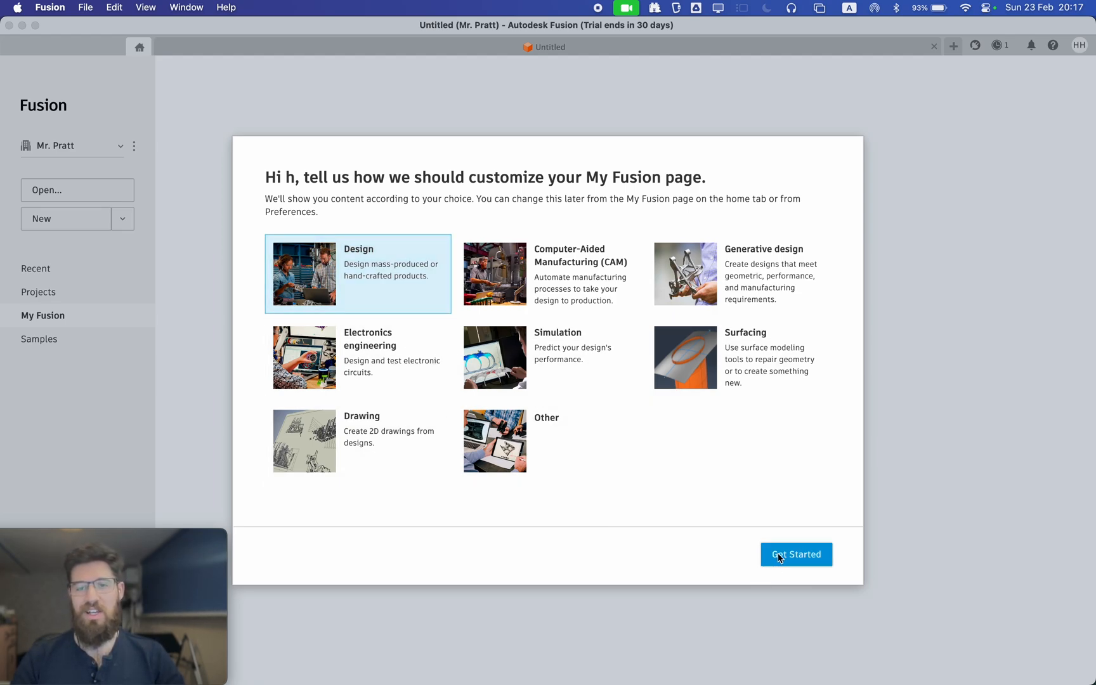
left_click(796, 554)
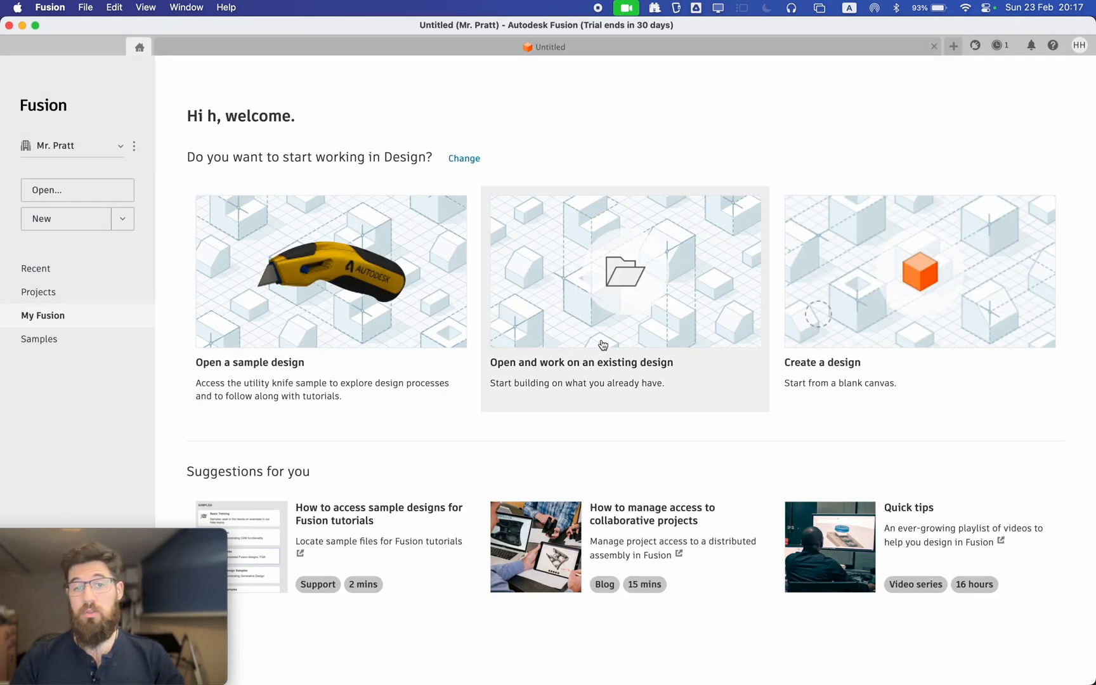
mouse_move(430, 348)
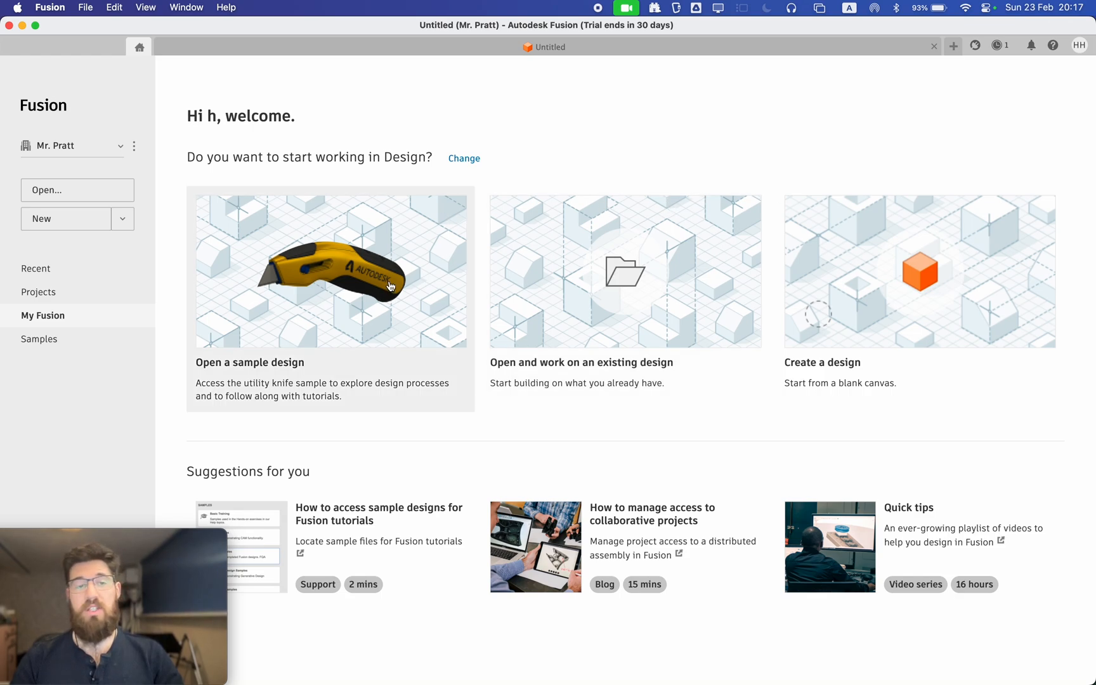
mouse_move(915, 93)
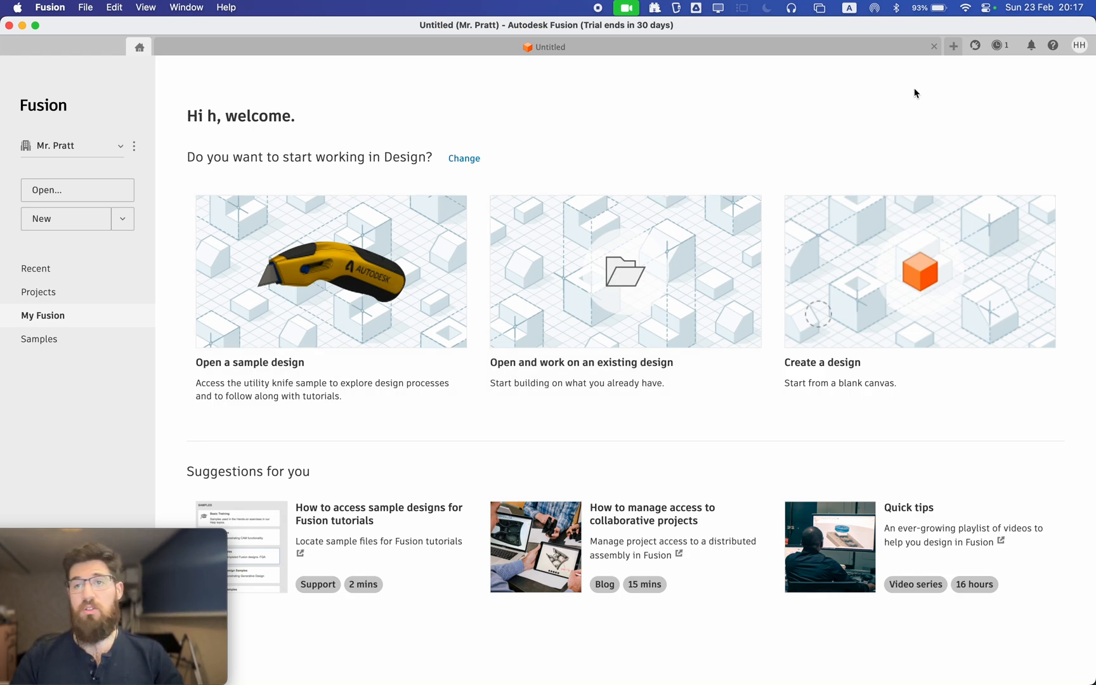
mouse_move(617, 109)
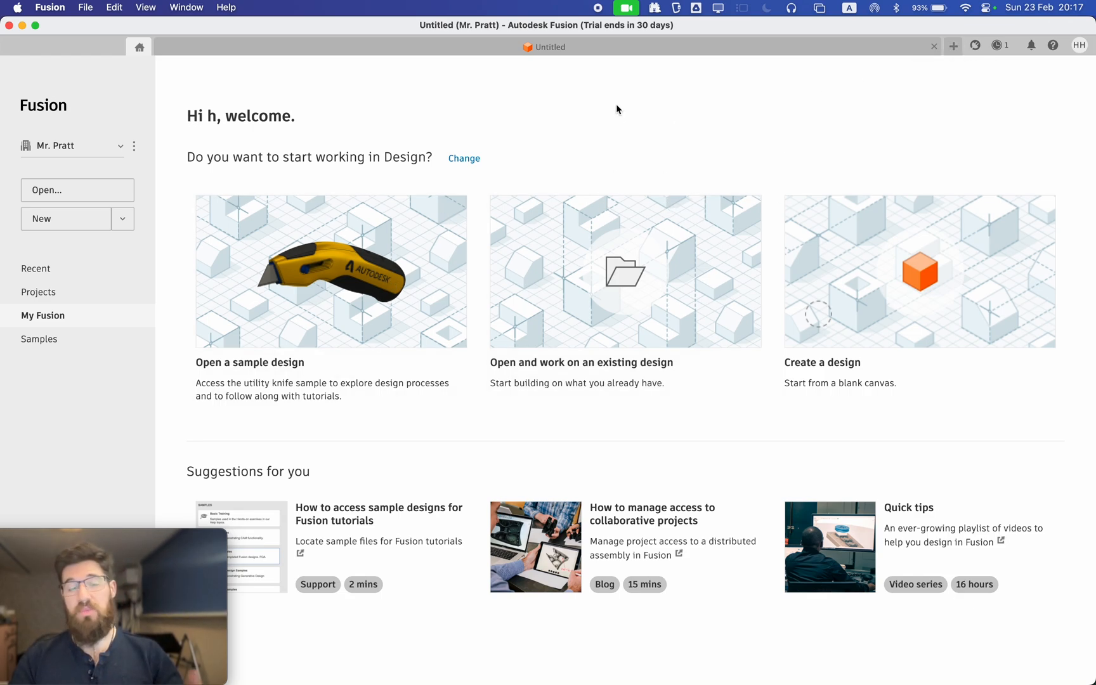
mouse_move(363, 234)
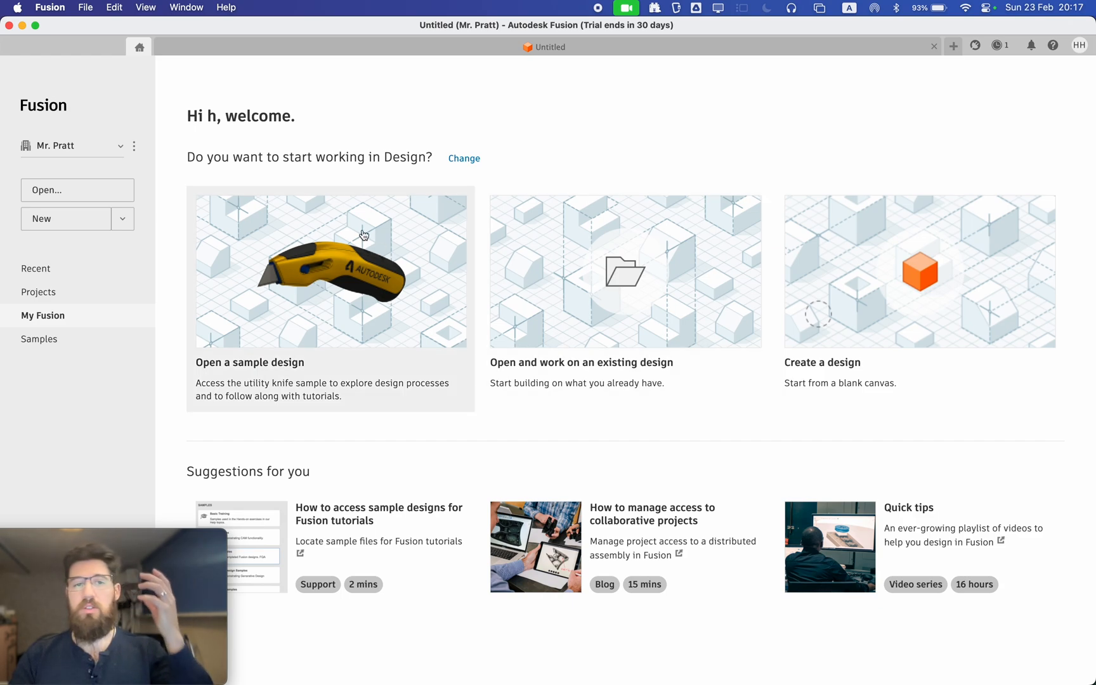
mouse_move(307, 269)
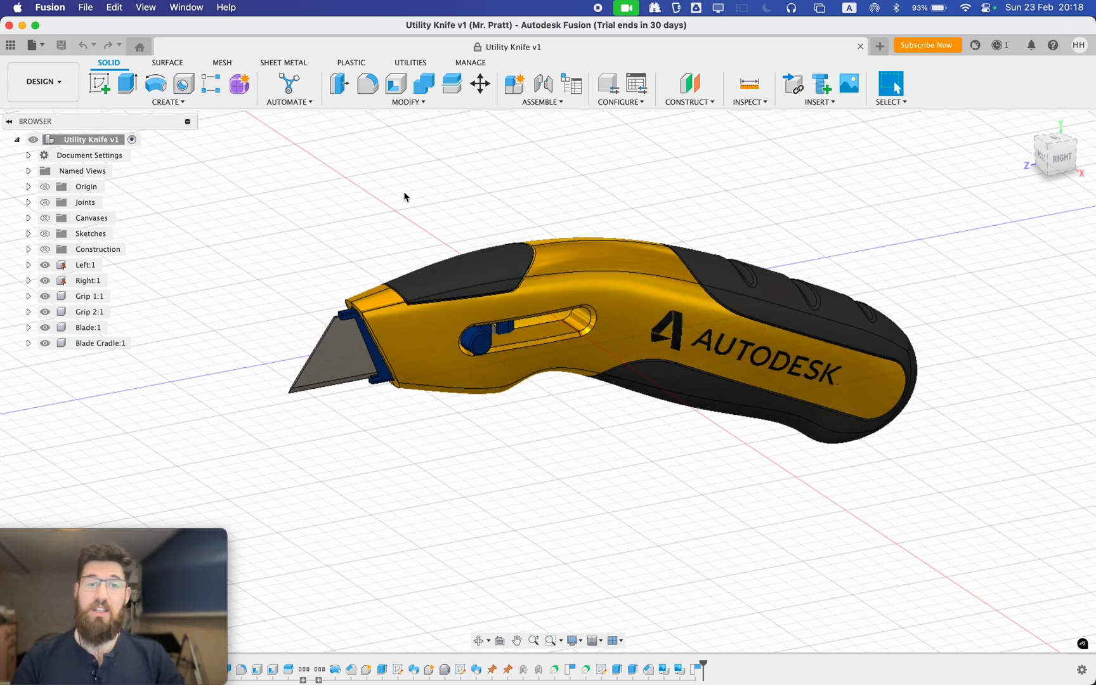
mouse_move(313, 216)
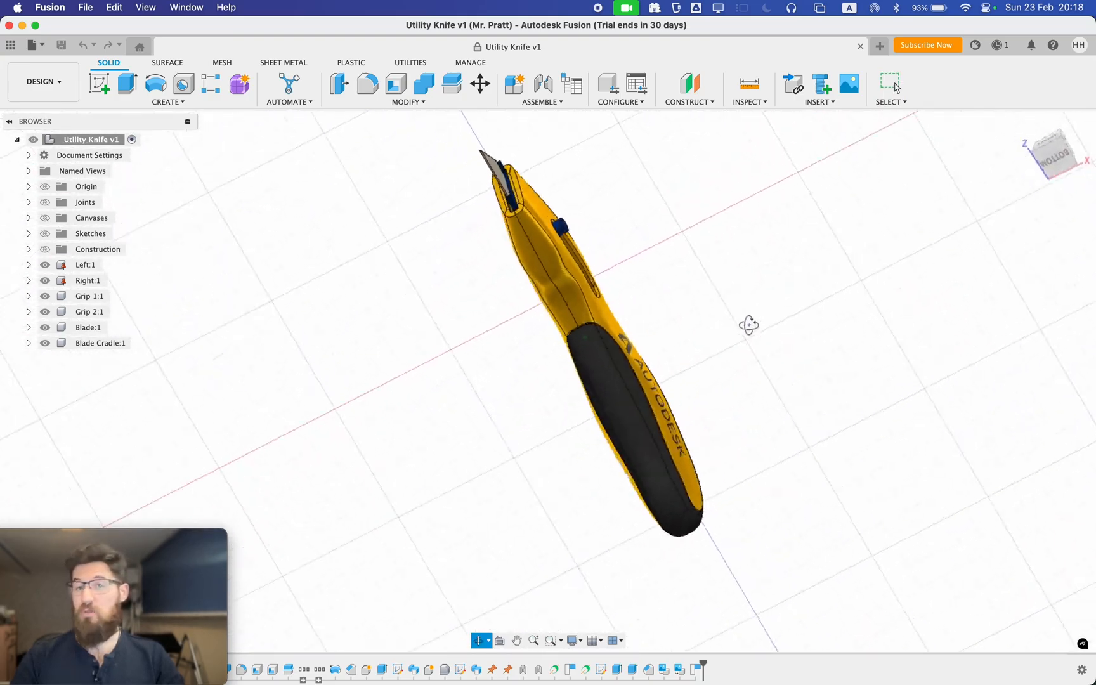
- Orbit the Utility Knife model, then return it to the ViewCube home view
left_click_drag(748, 325, 727, 432)
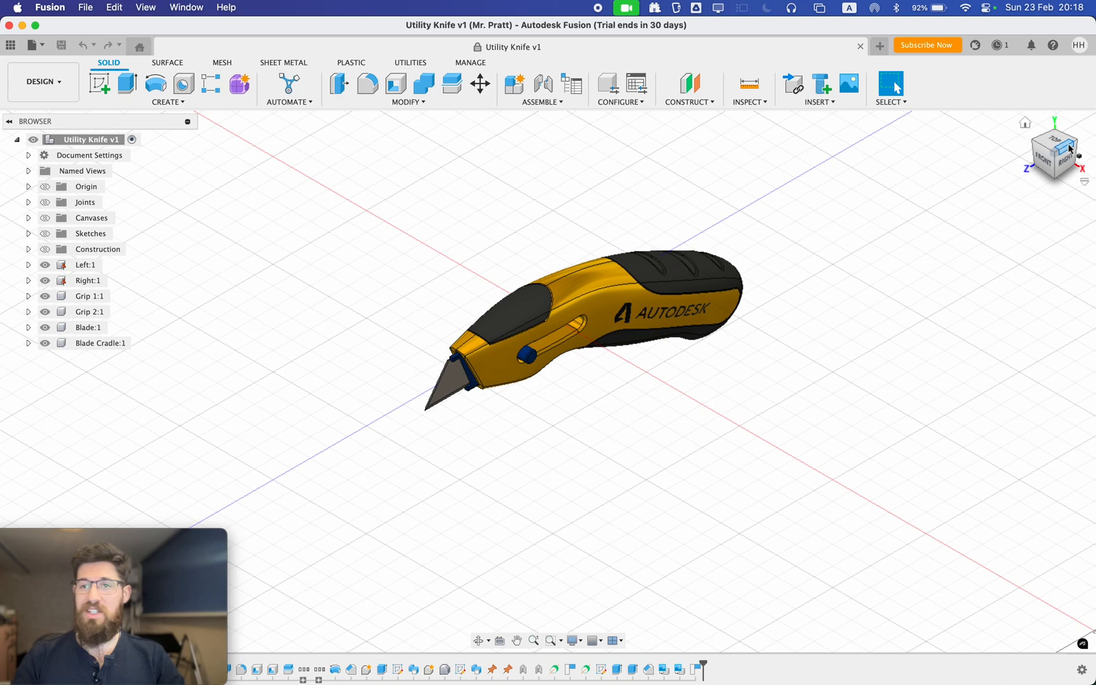
left_click(1050, 166)
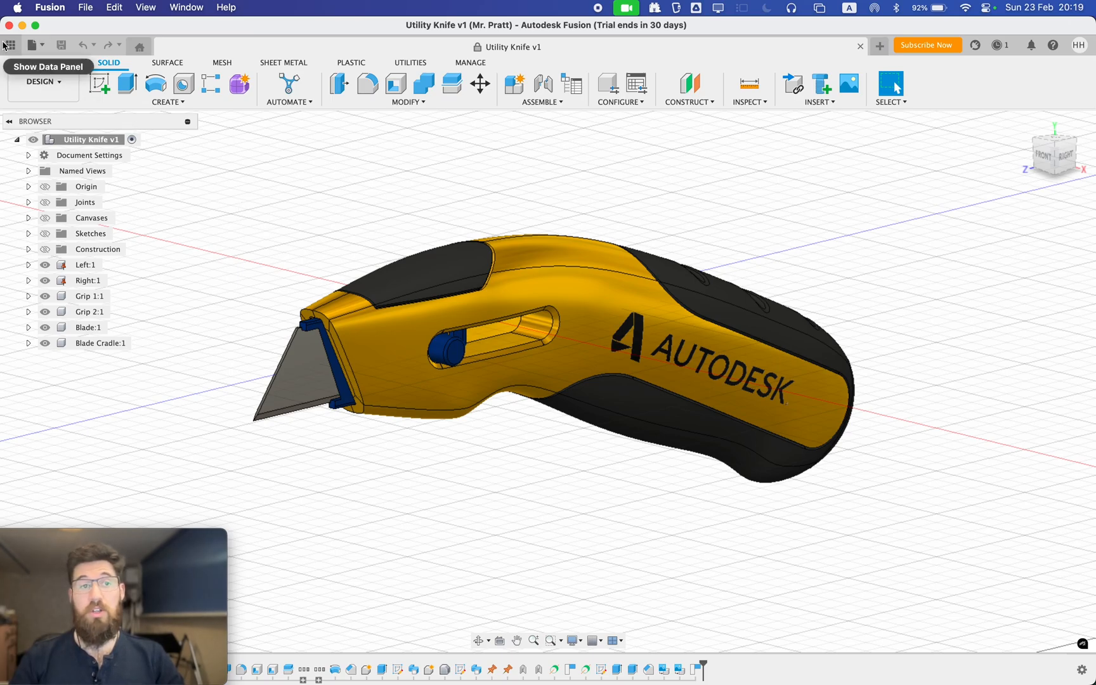
mouse_move(71, 51)
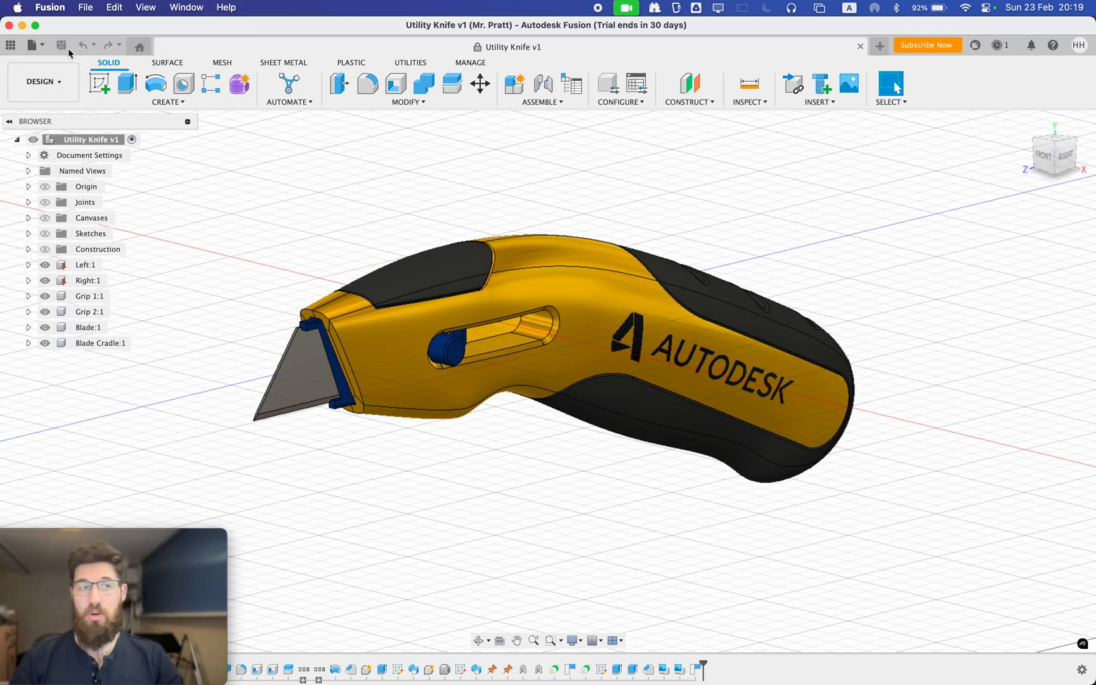
mouse_move(10, 44)
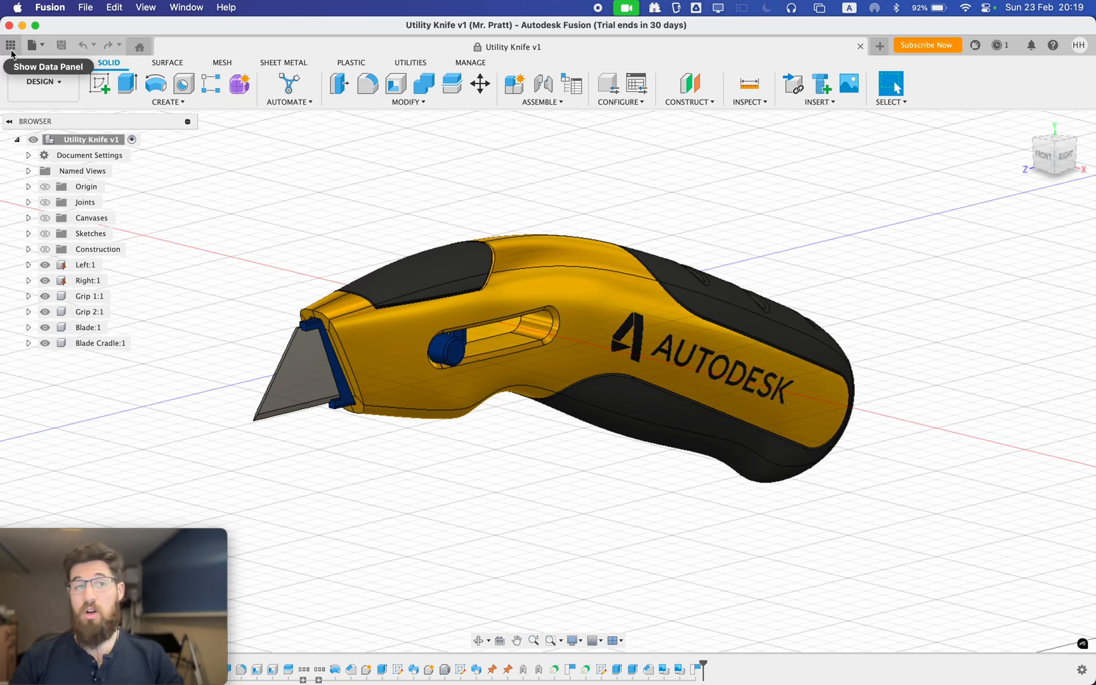
left_click(8, 43)
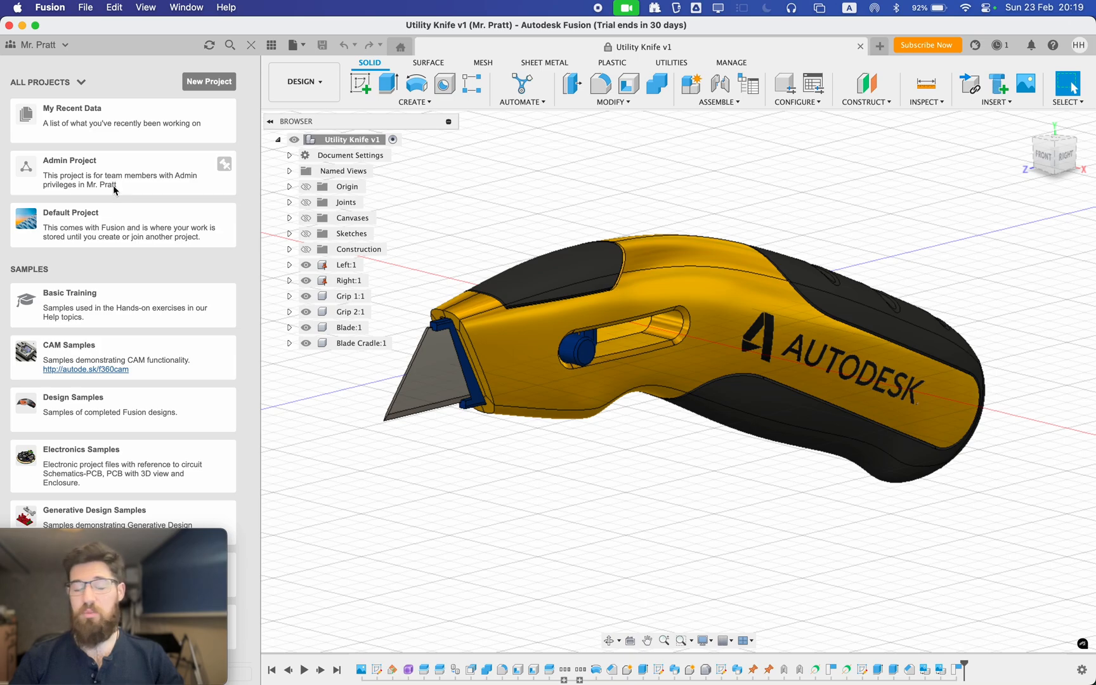
mouse_move(114, 384)
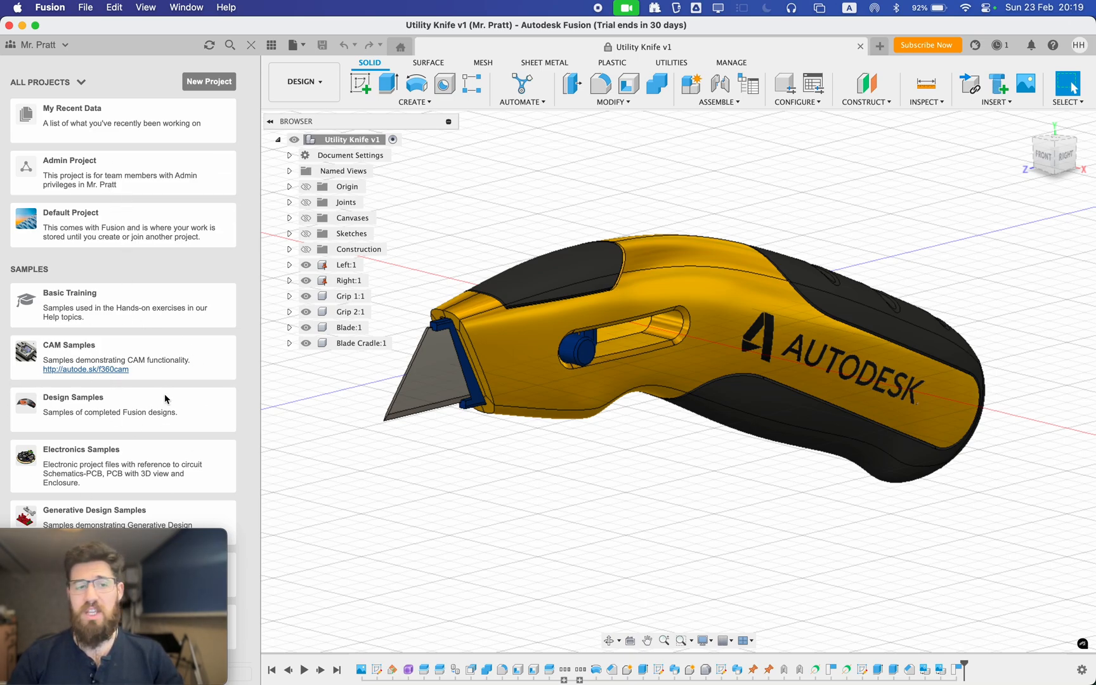
mouse_move(227, 34)
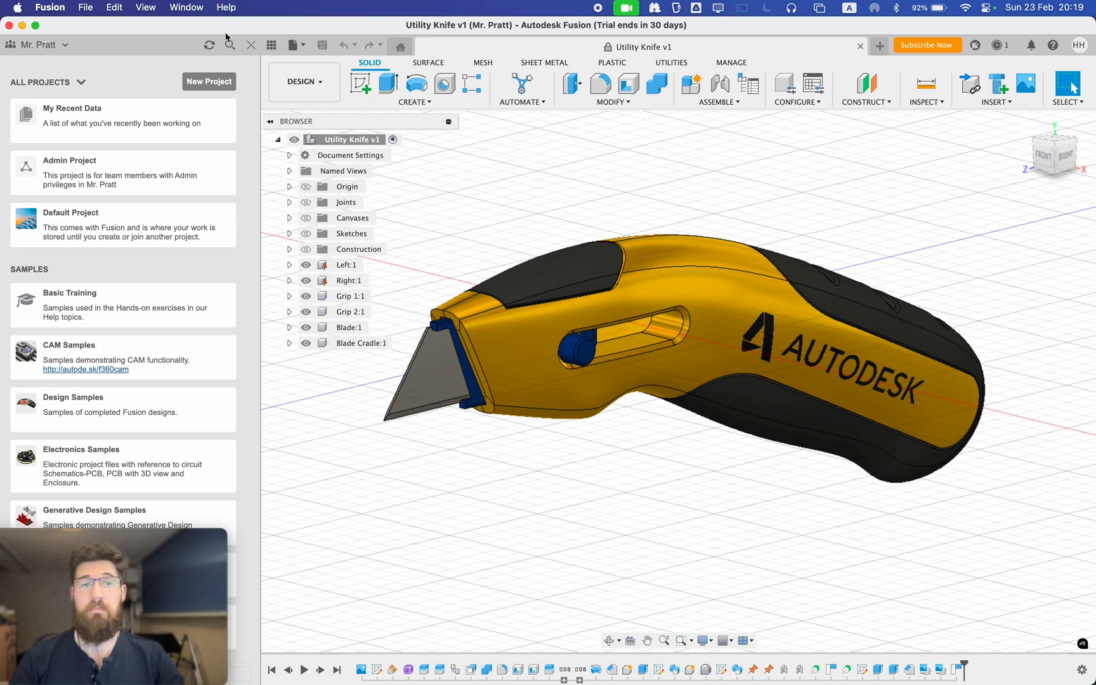
mouse_move(152, 179)
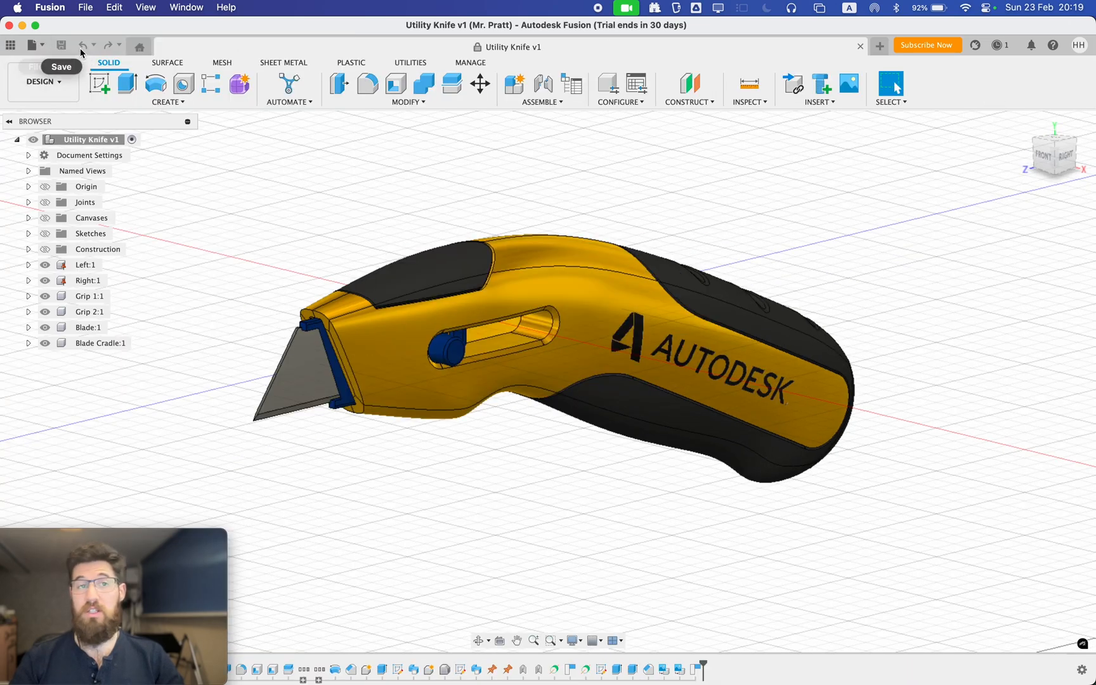
- Close the data panel so the Utility Knife design fills the canvas
left_click(31, 44)
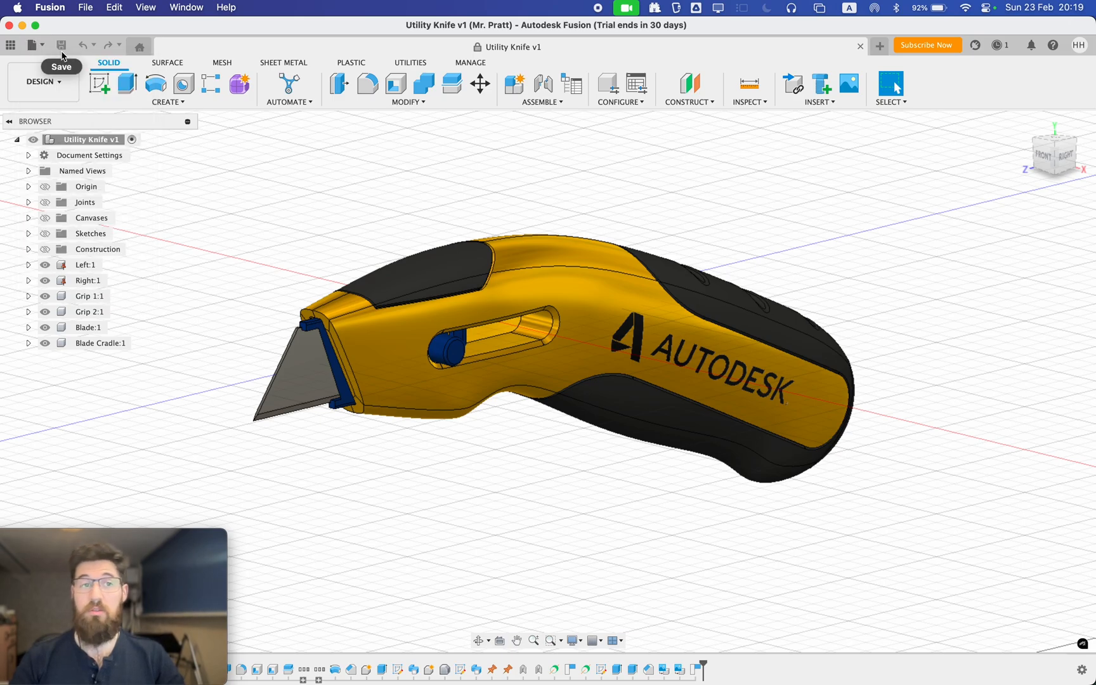
mouse_move(144, 46)
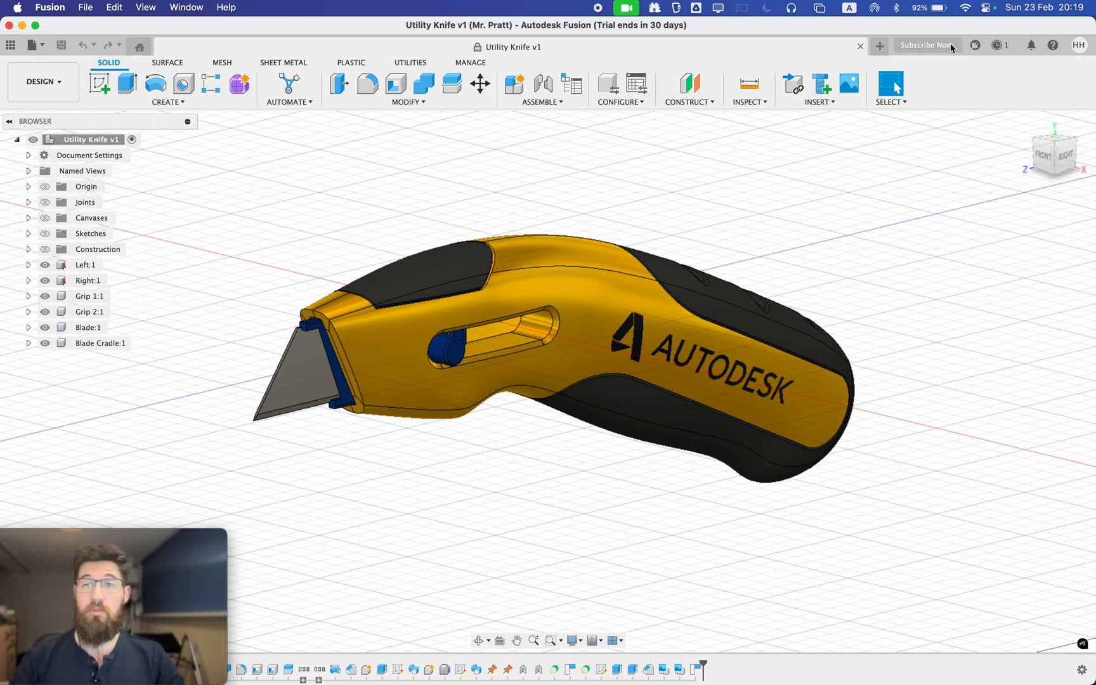
mouse_move(933, 48)
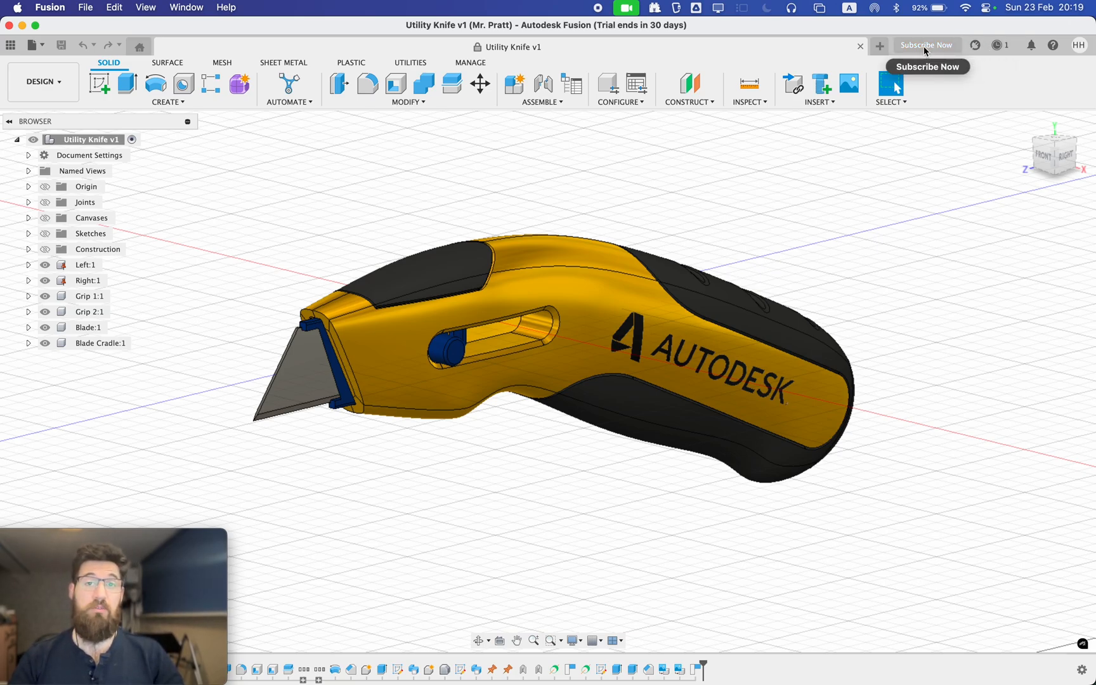
mouse_move(976, 45)
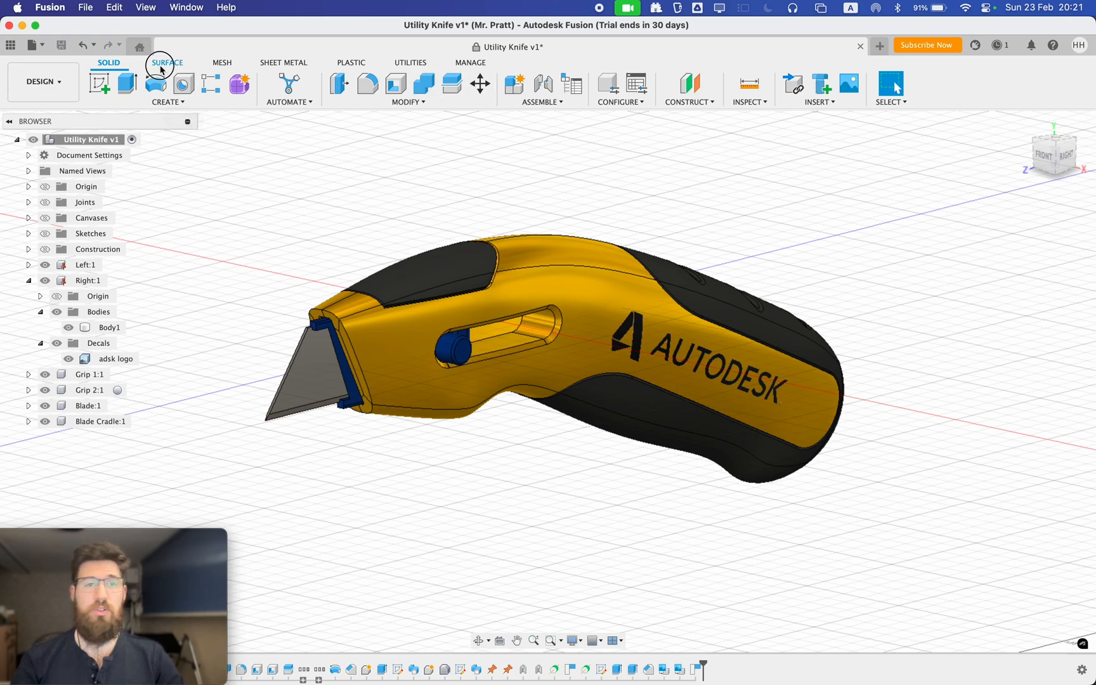
- Switch to the Sheet Metal tools, then back to the Solid tools
left_click(282, 62)
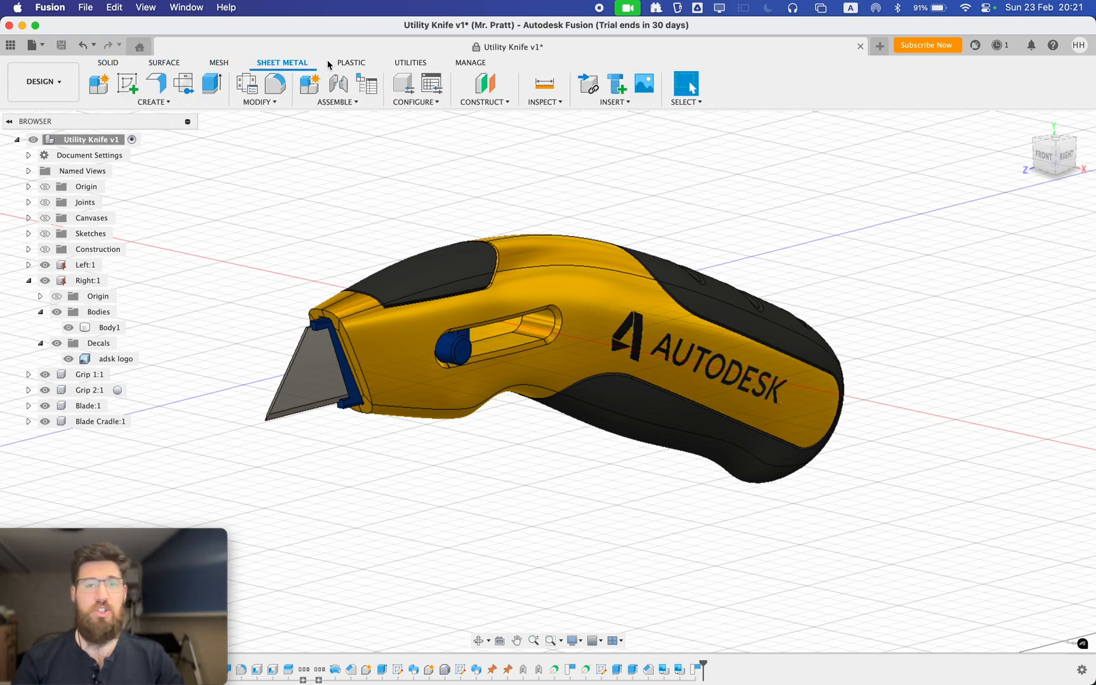
left_click(108, 62)
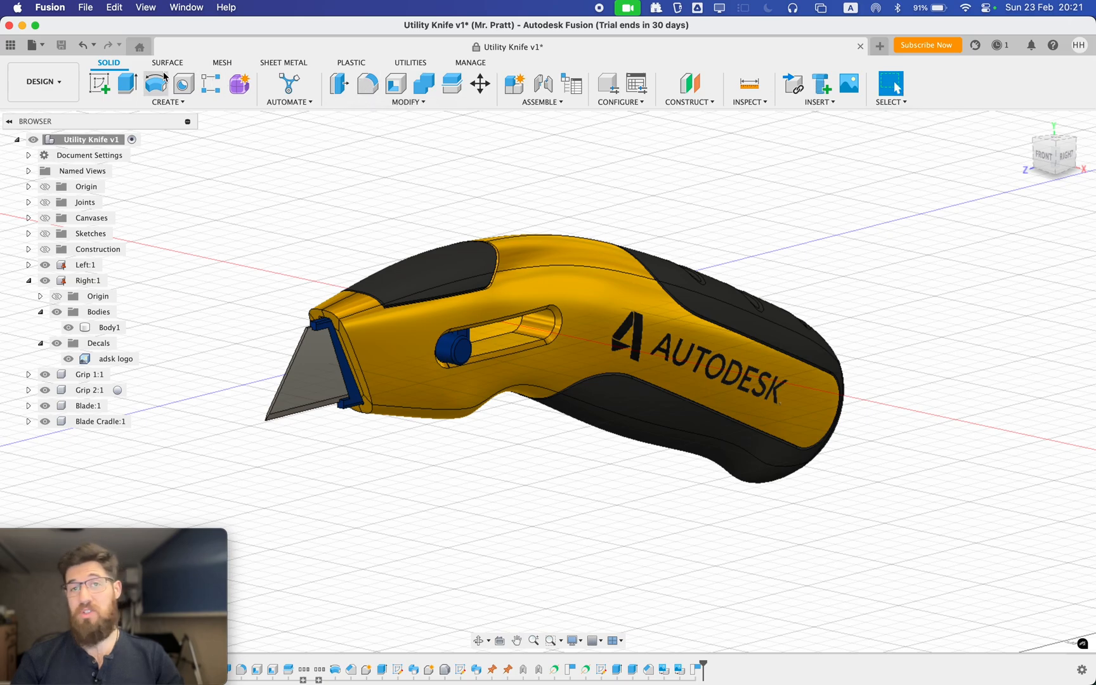
mouse_move(325, 329)
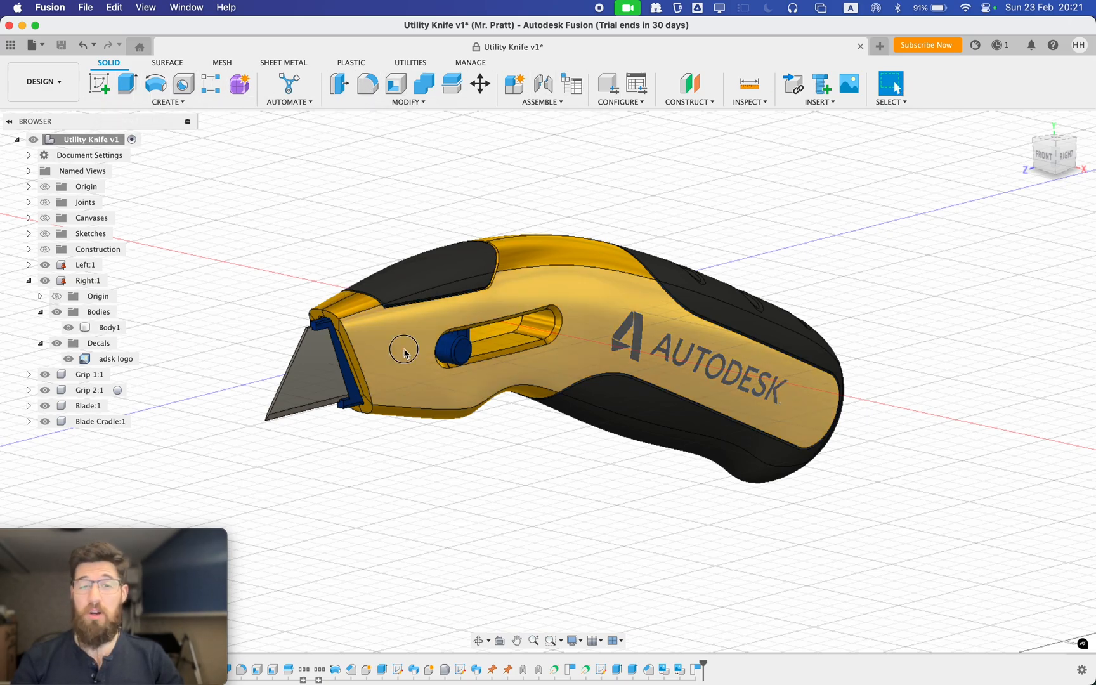
left_click(419, 354)
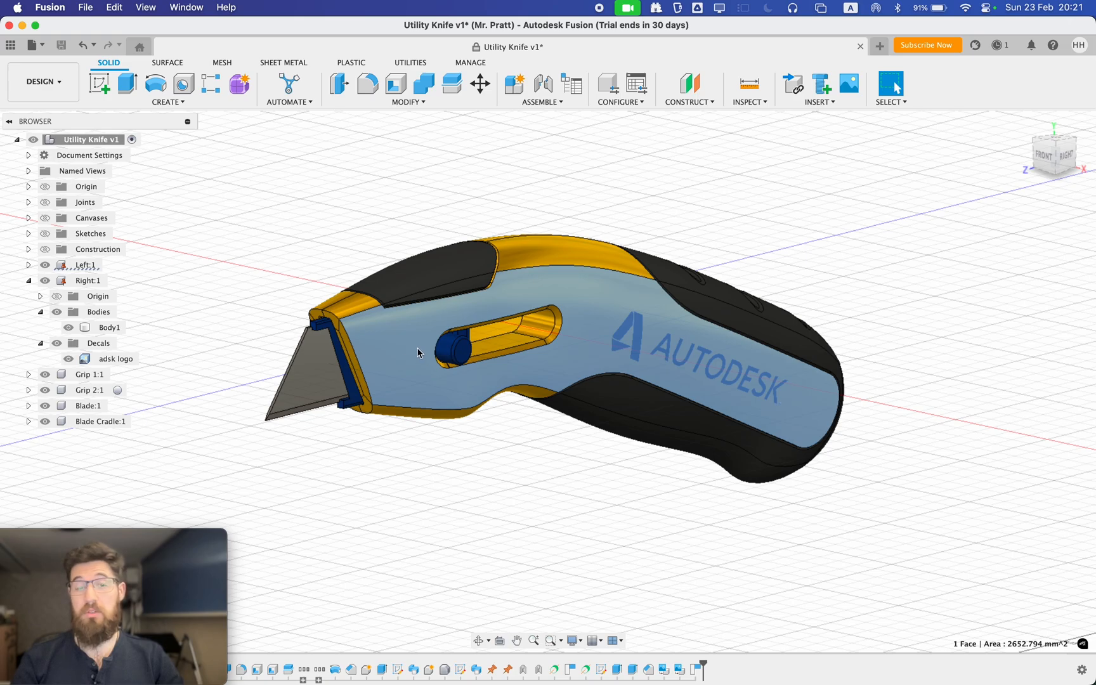
right_click(413, 352)
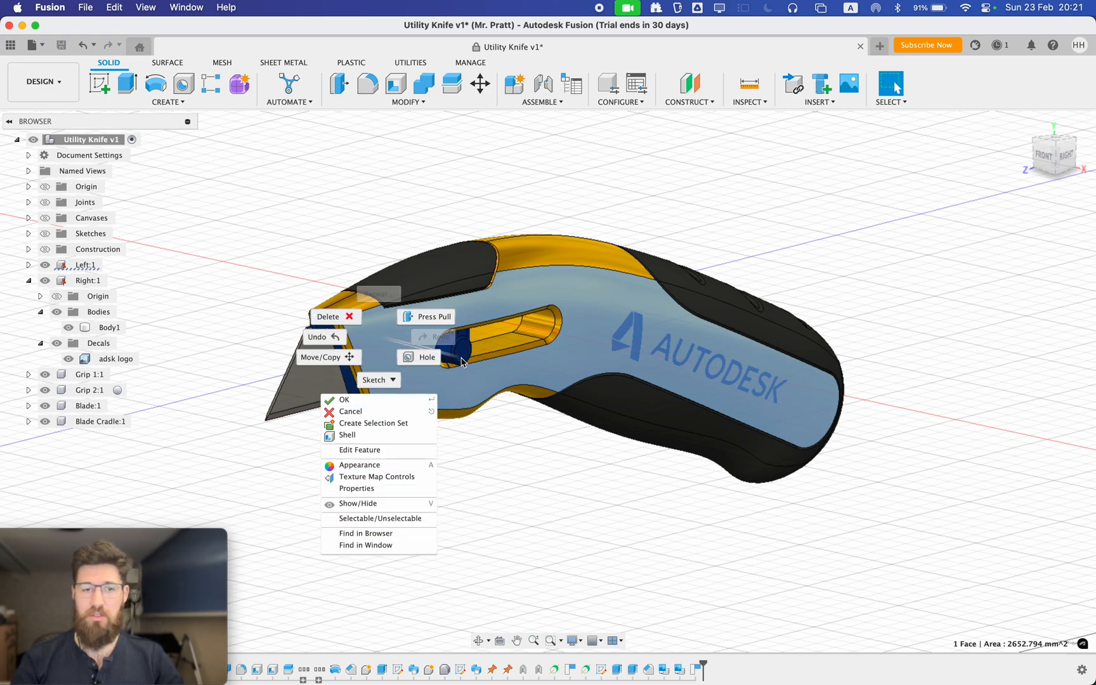
mouse_move(349, 435)
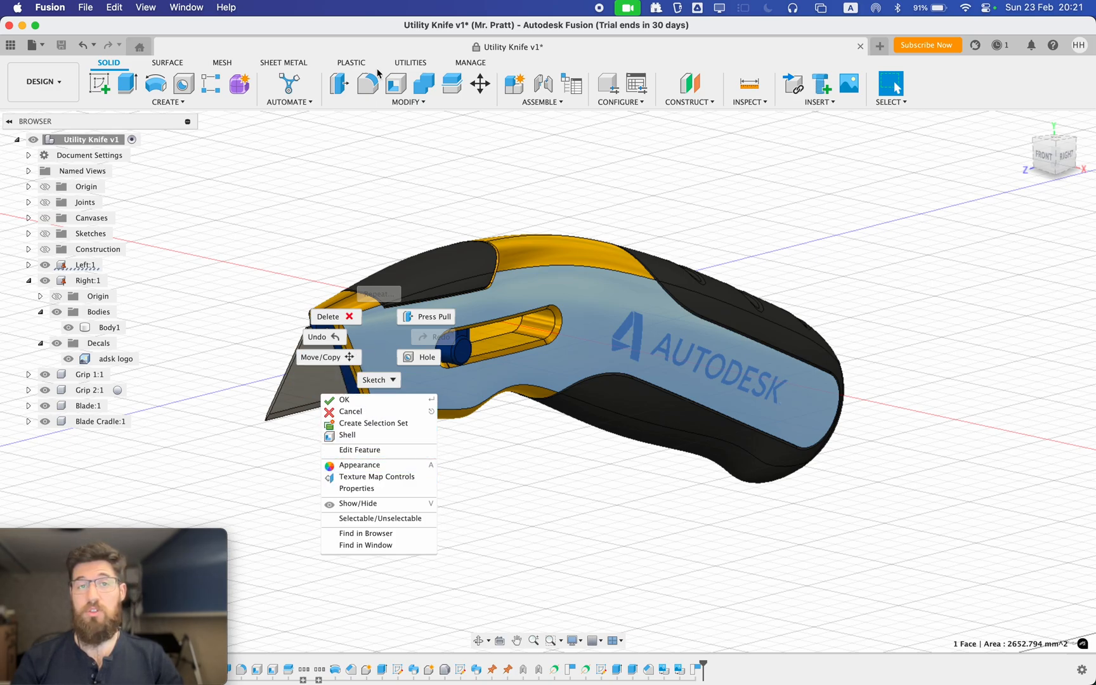
mouse_move(430, 197)
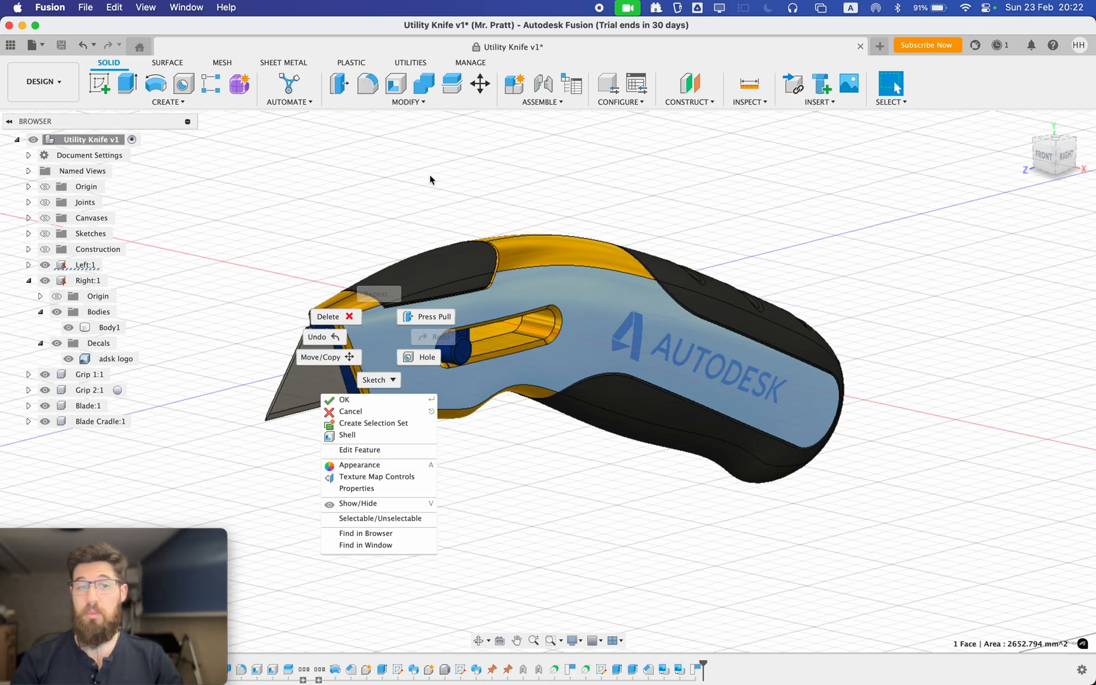
mouse_move(592, 299)
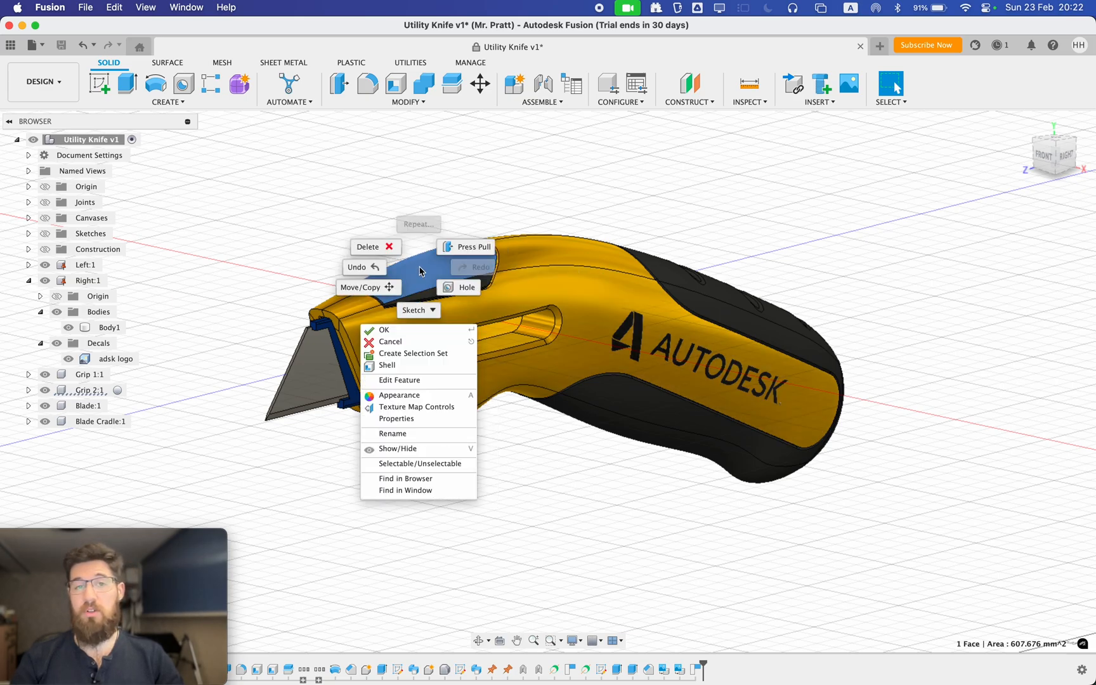
mouse_move(458, 287)
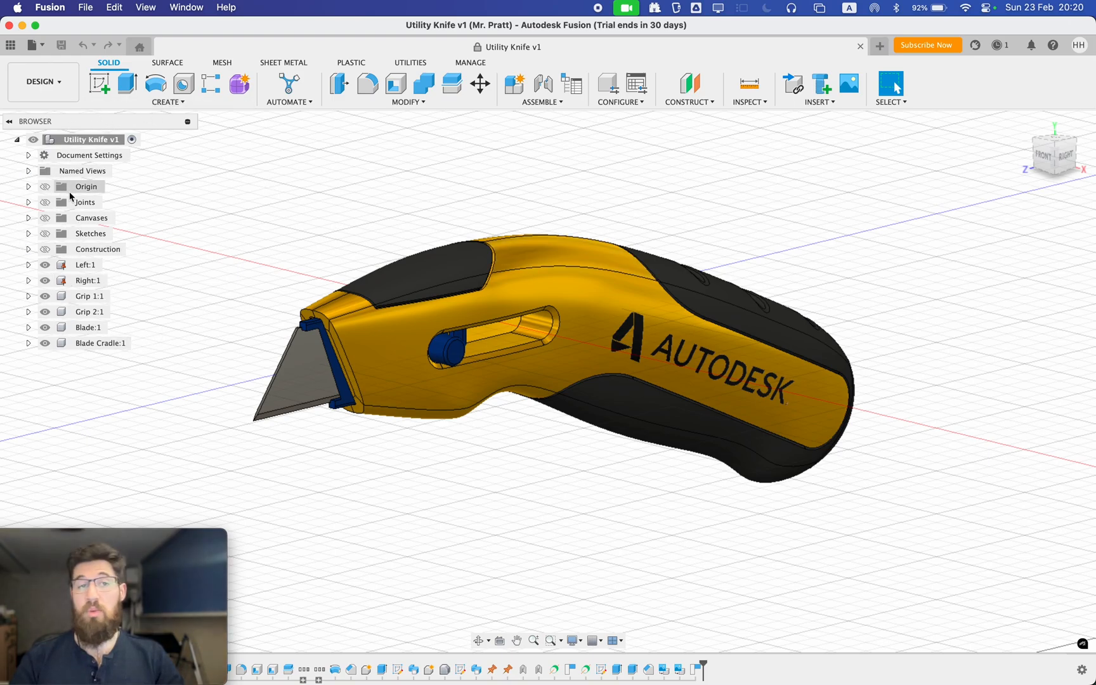
- Toggle Blade Cradle visibility, then select Grip 2:1 and expand it and its Origin
left_click(97, 249)
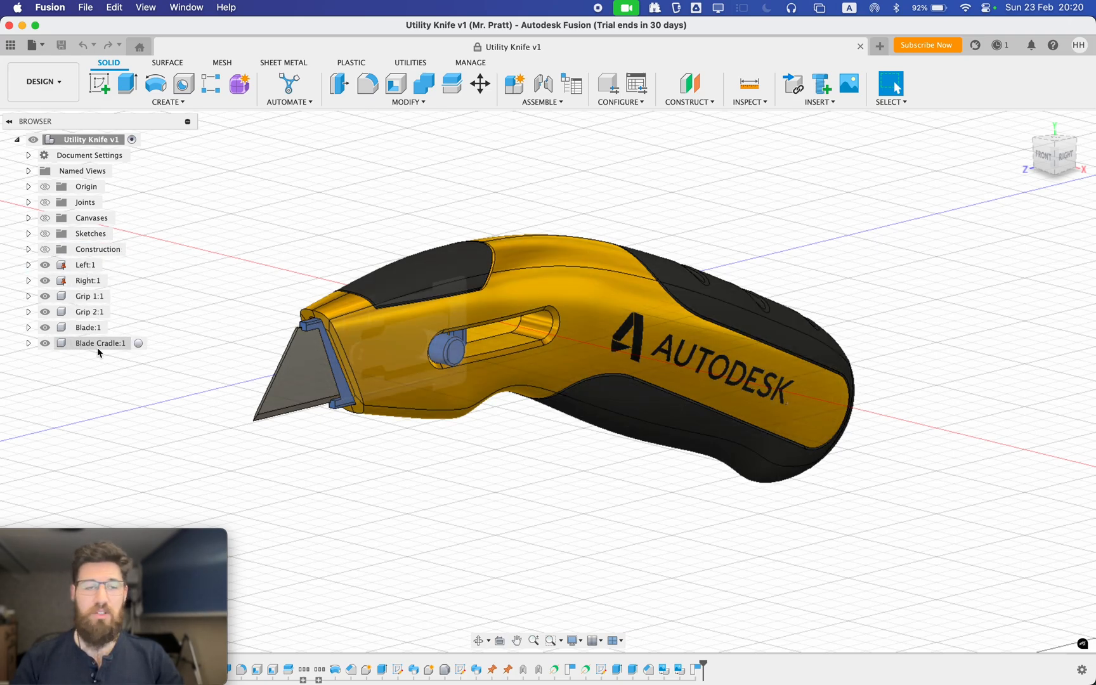
left_click(44, 343)
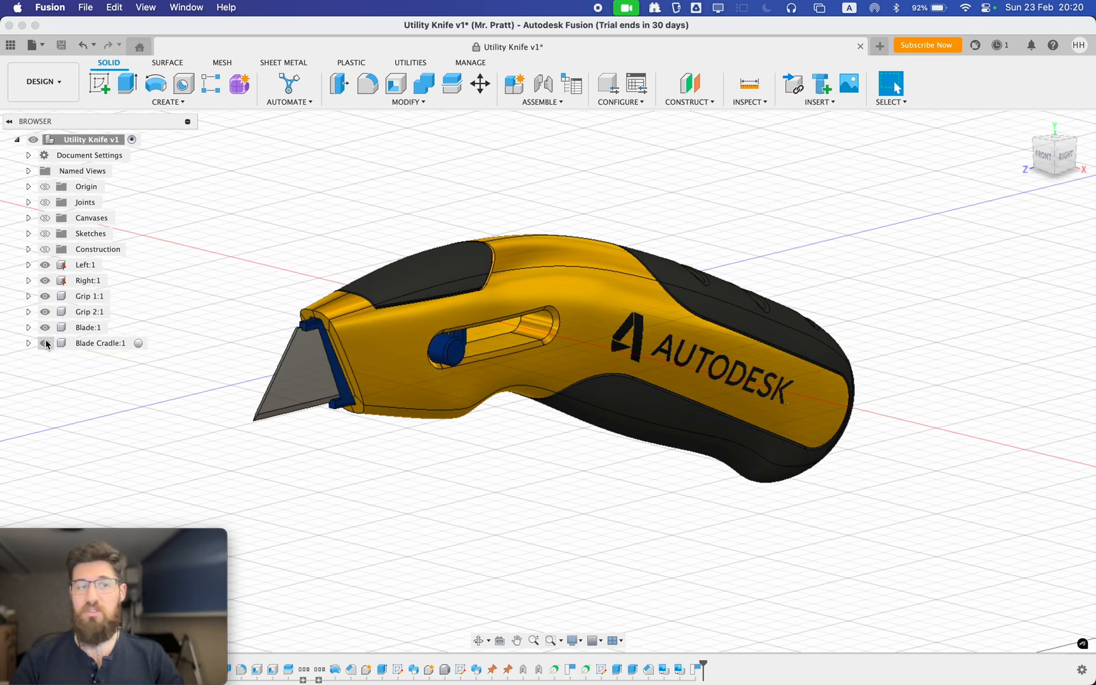
left_click(89, 311)
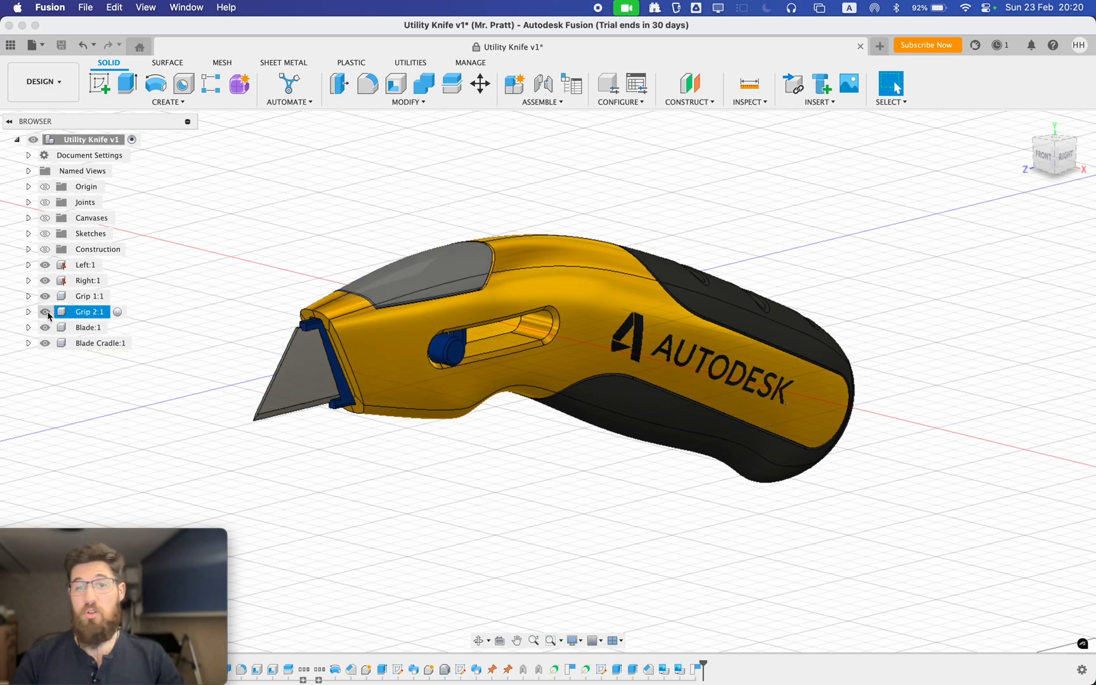
left_click(28, 311)
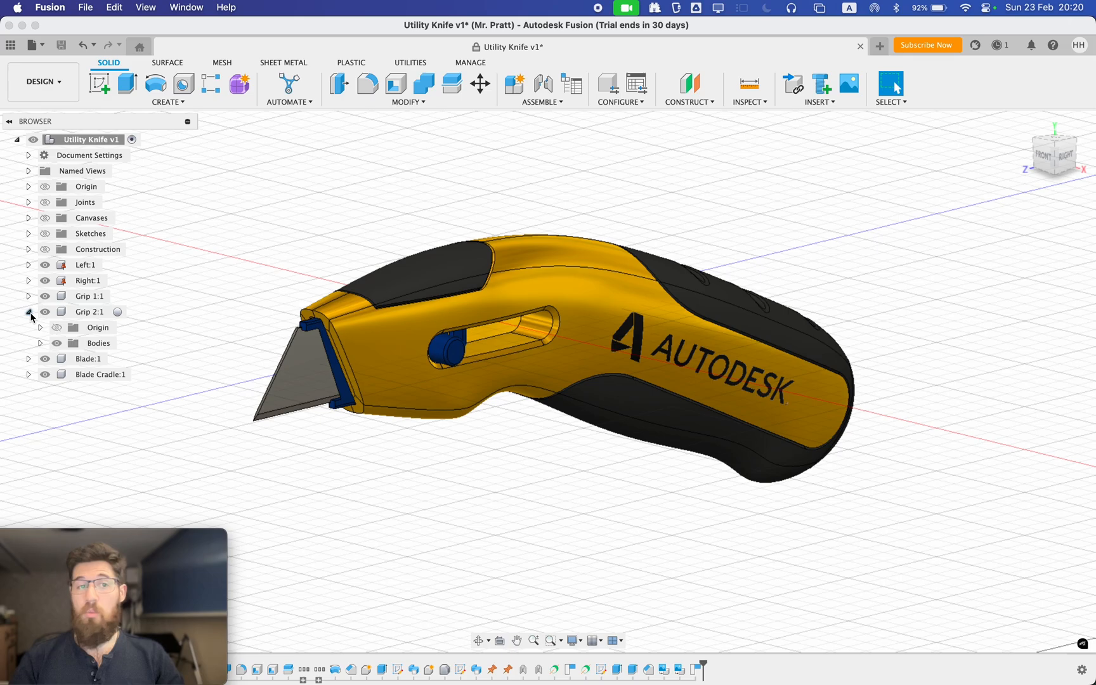
left_click(40, 327)
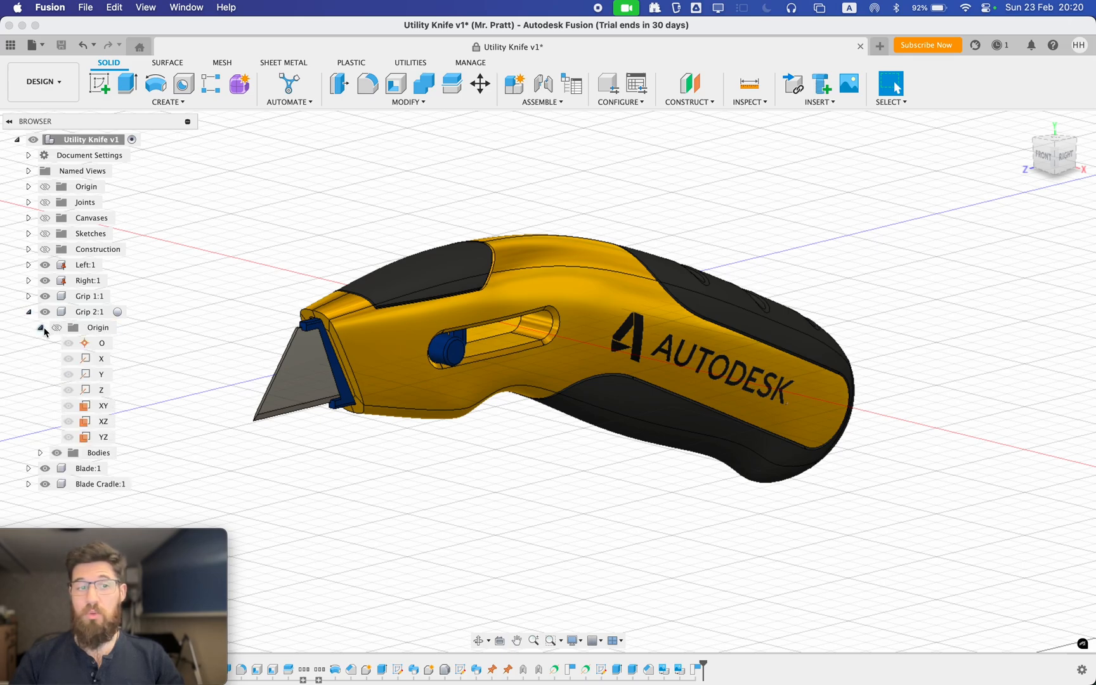
- Expand Right:1 with its Bodies and Decals folders showing Body1 and adsk logo
left_click(39, 327)
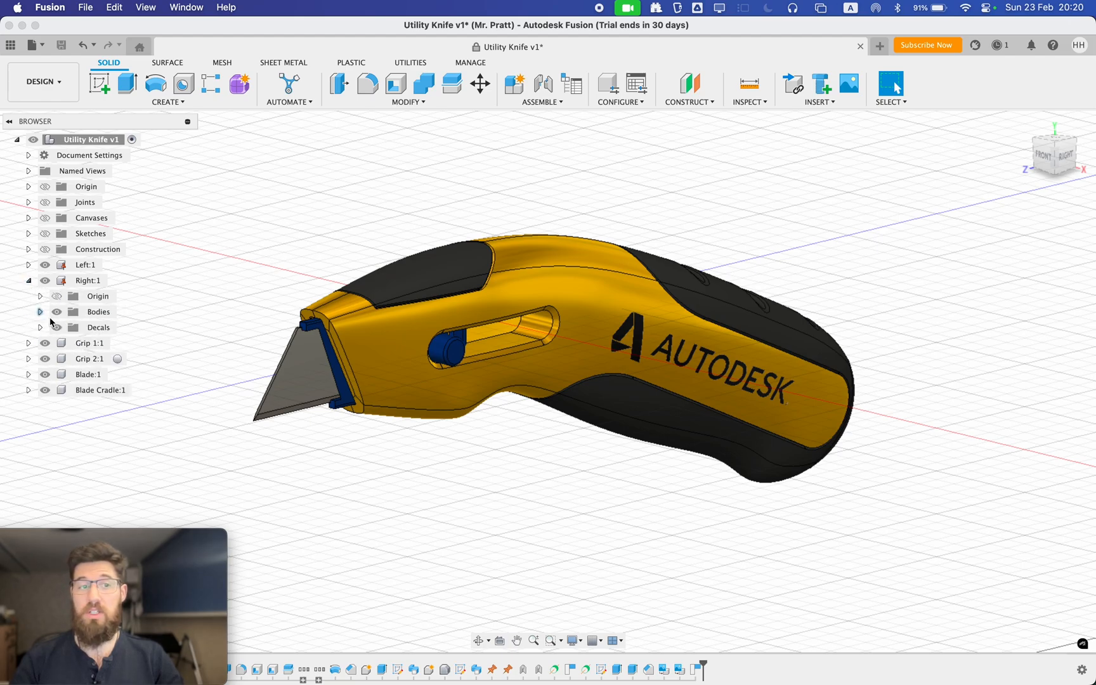
left_click(39, 311)
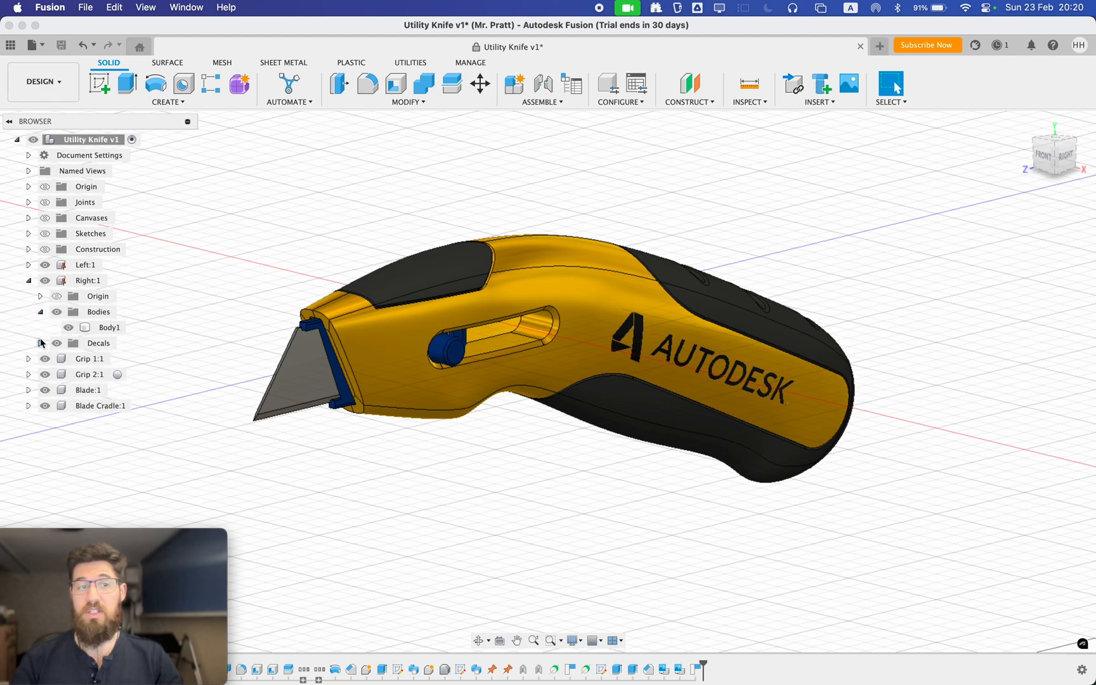
left_click(40, 343)
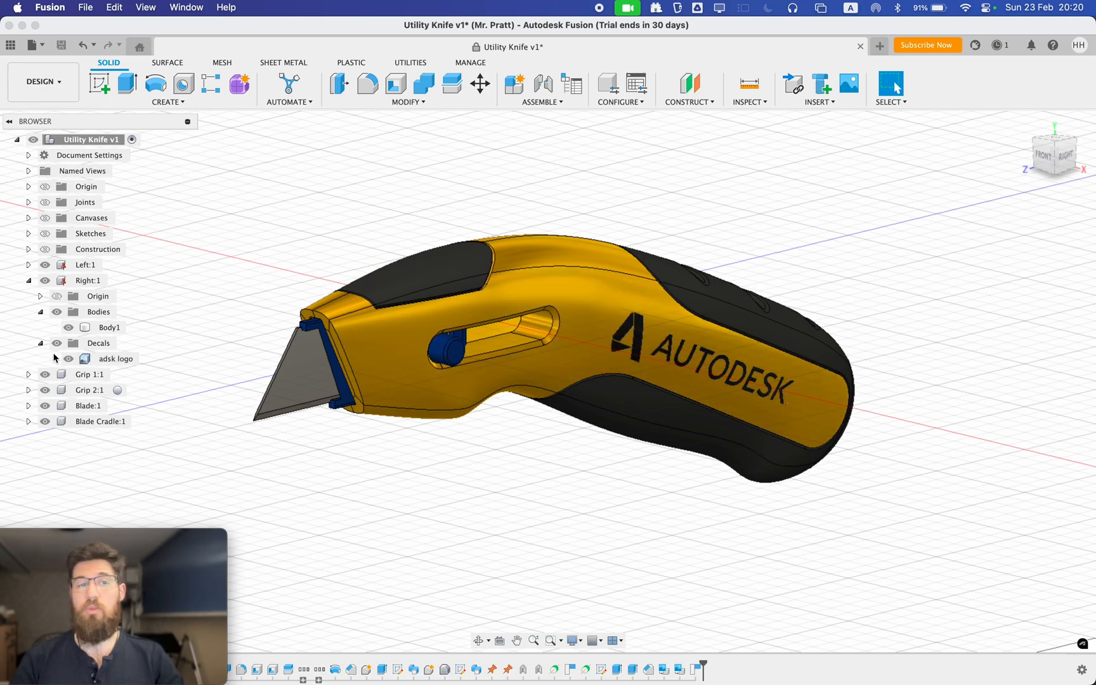
mouse_move(90, 217)
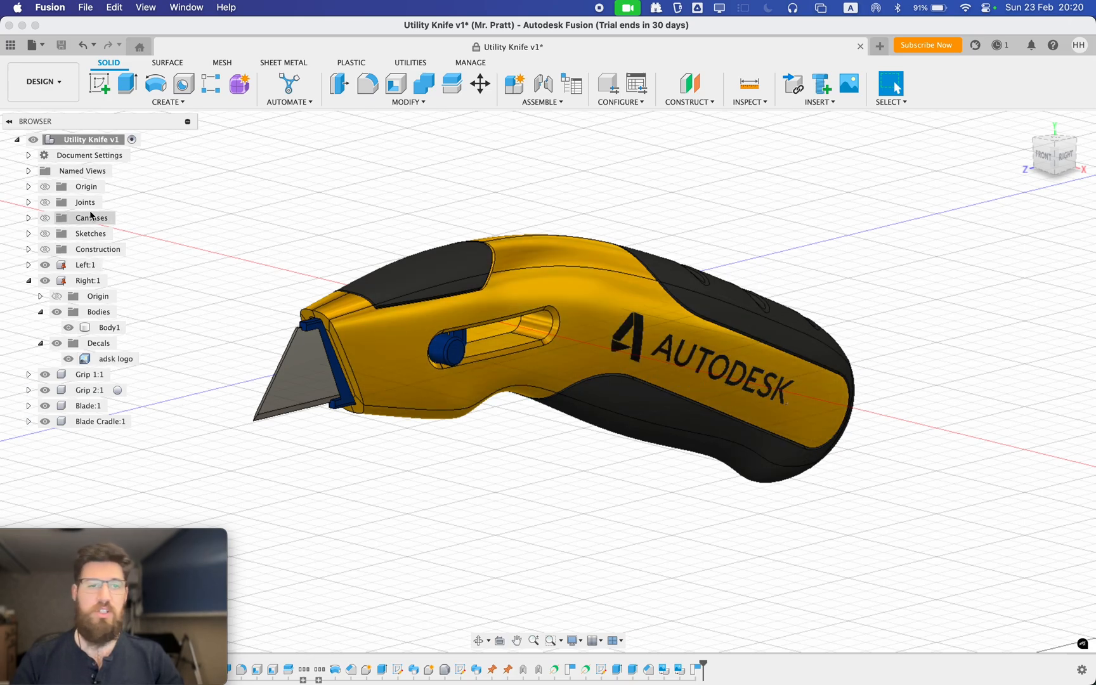
mouse_move(268, 200)
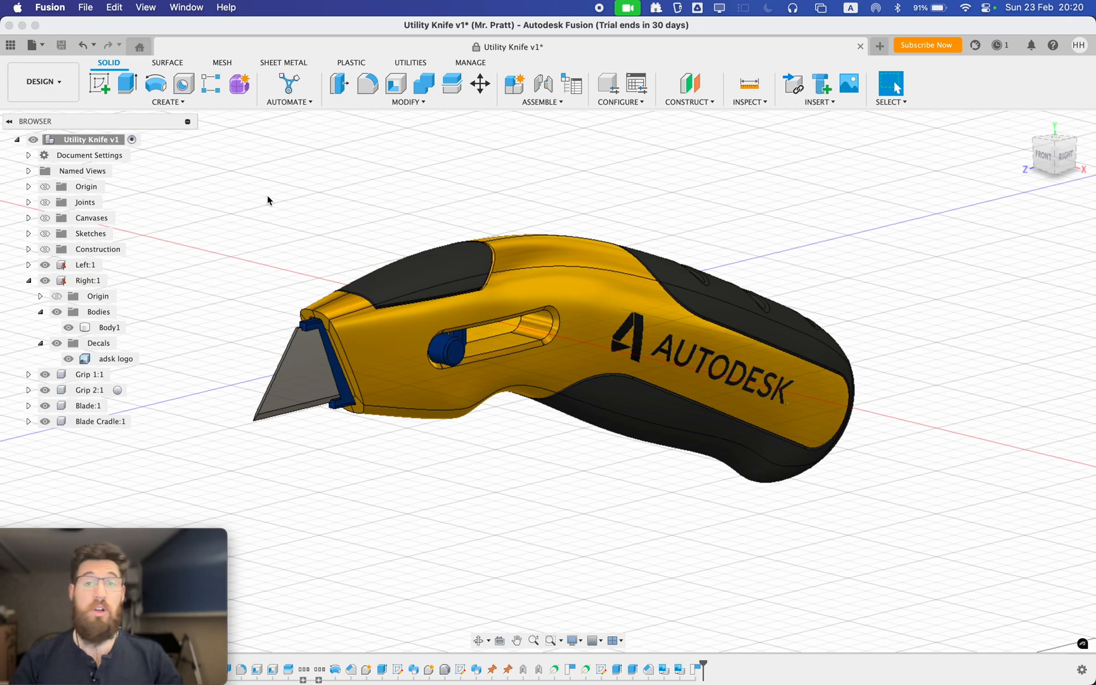
mouse_move(457, 180)
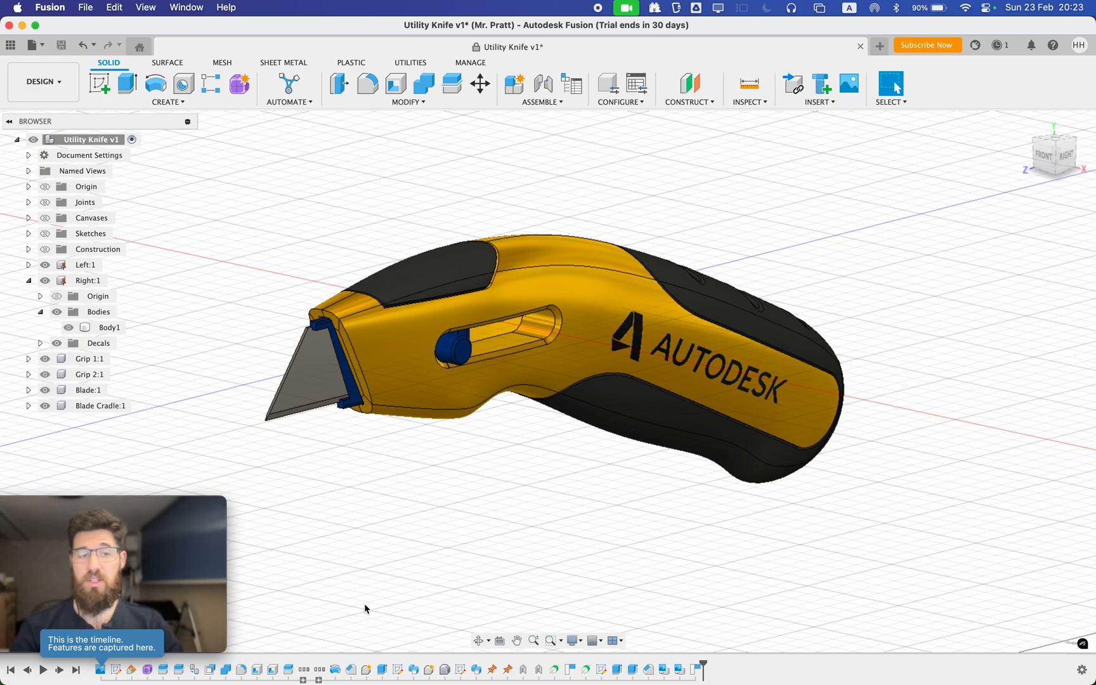
mouse_move(228, 671)
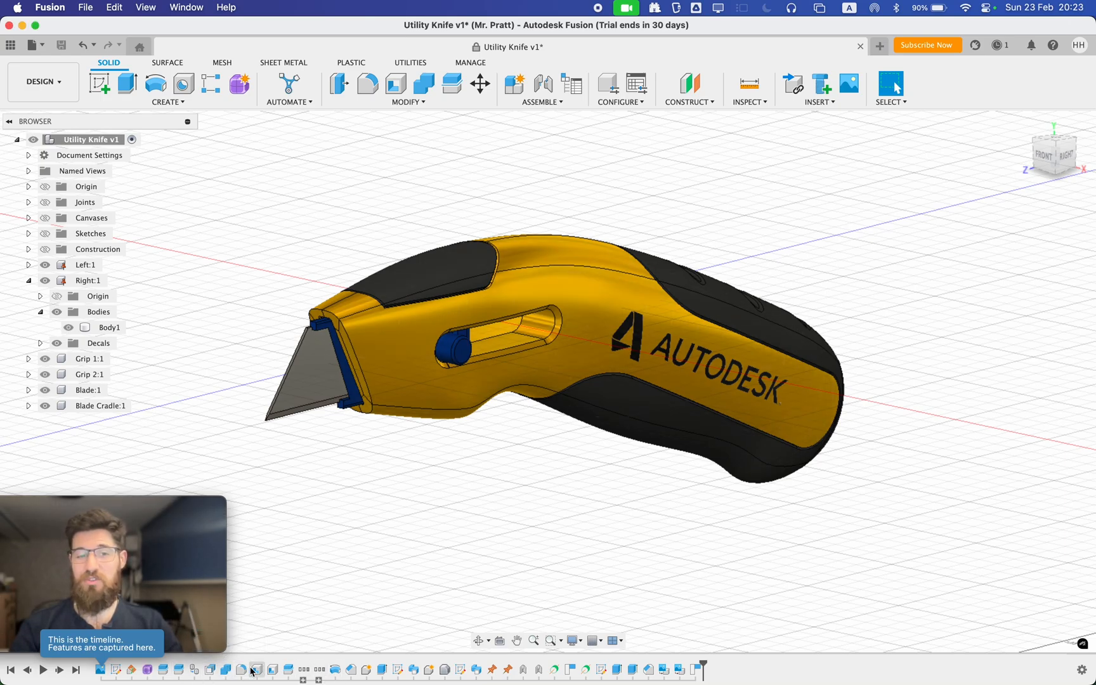
mouse_move(382, 645)
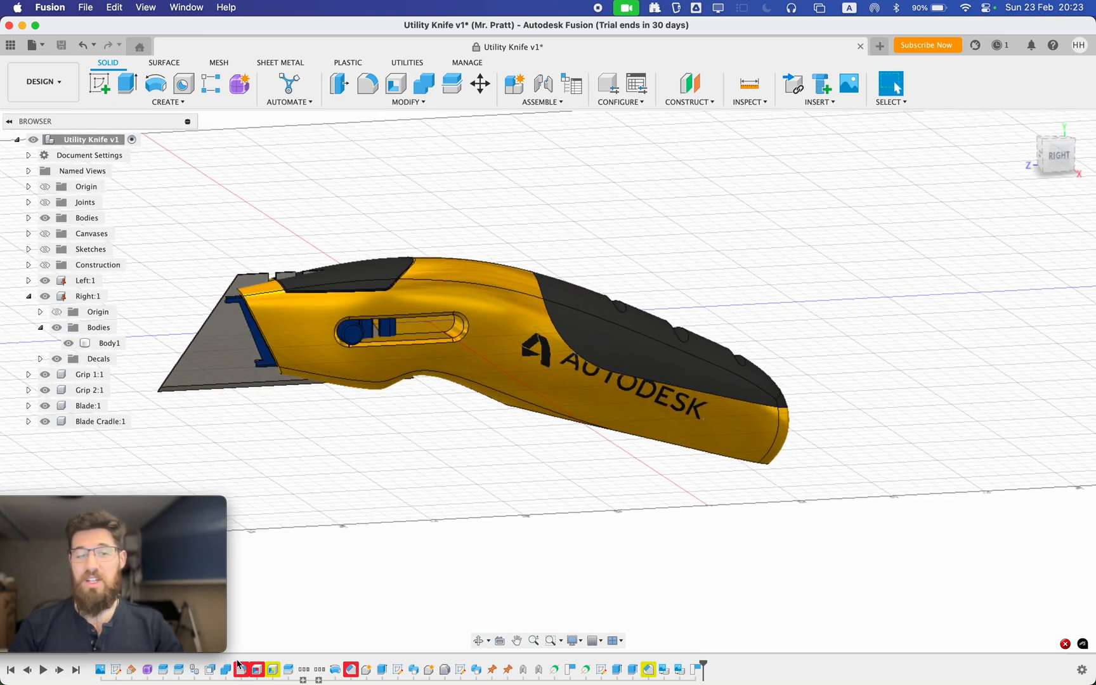
mouse_move(421, 500)
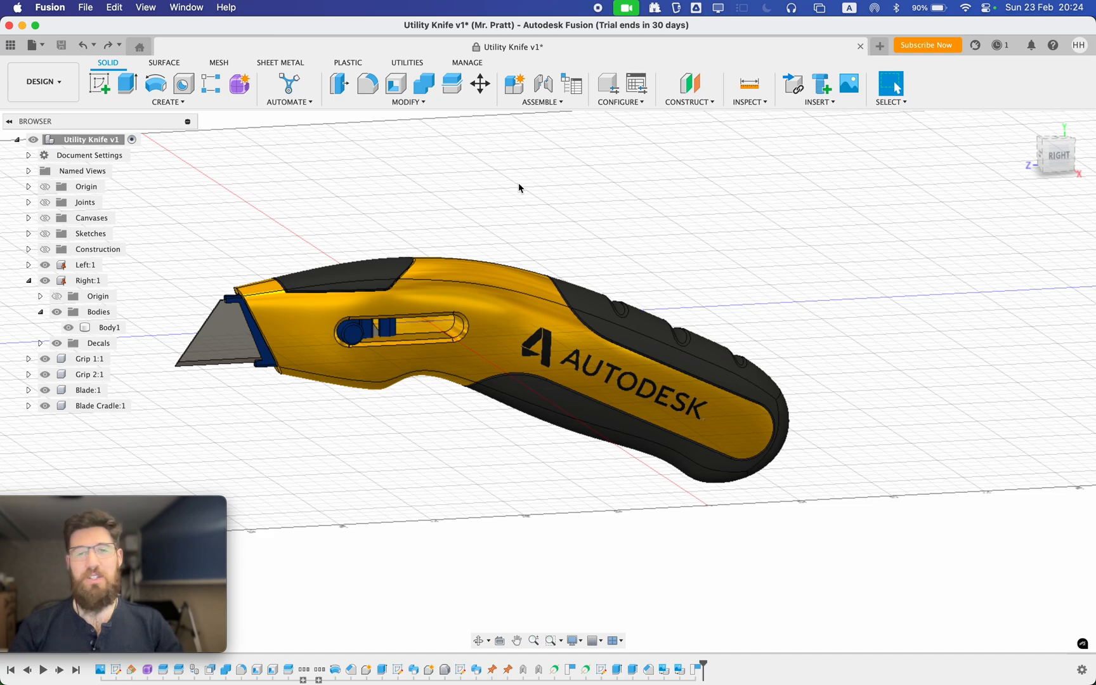
mouse_move(339, 199)
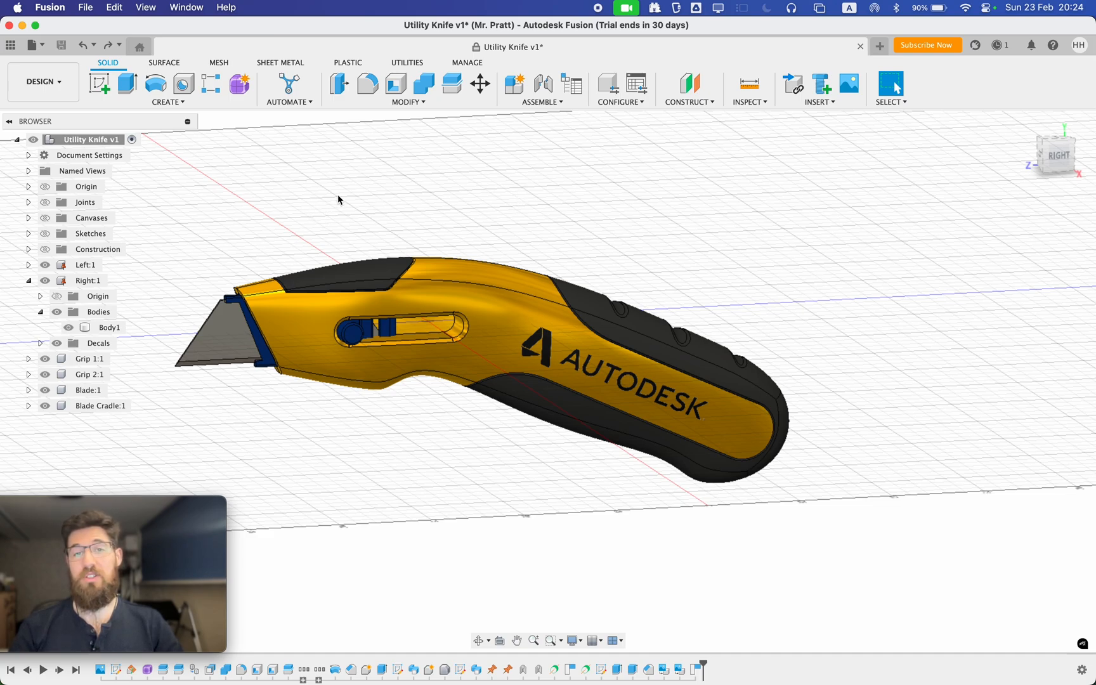